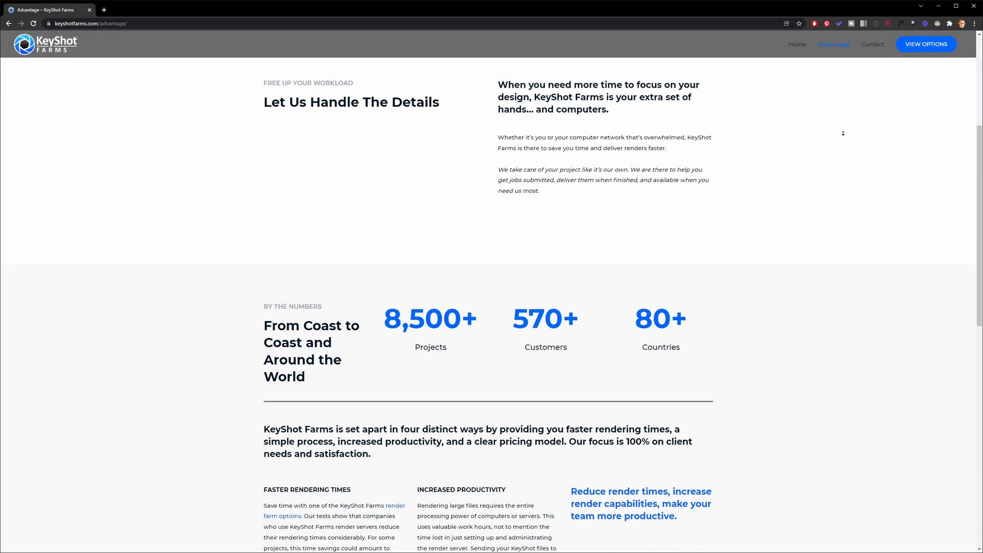
Review the Lamp Shell V2 material, then show the scene's Lighting settings.
{"action": "scroll", "scroll_direction": "down", "scroll_amount": 3}
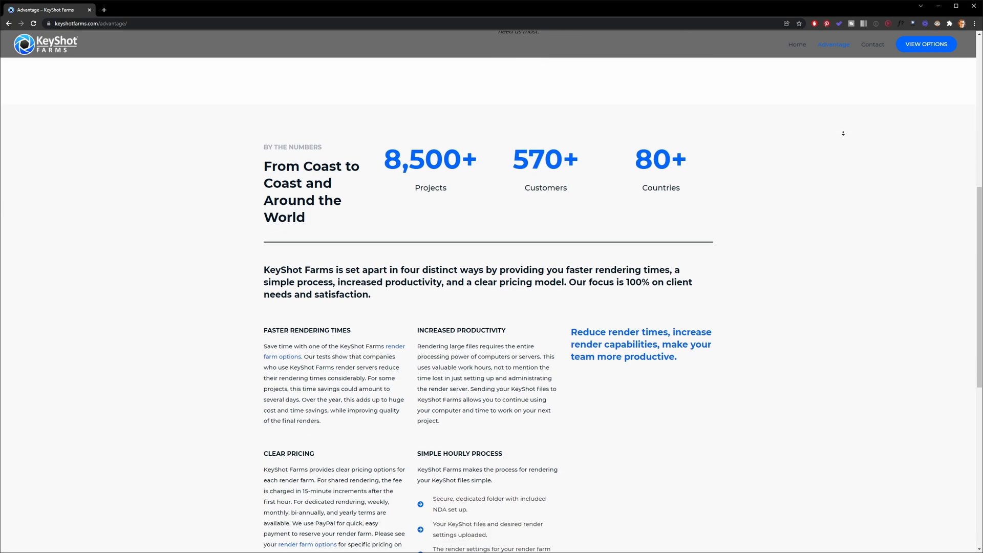
{"action": "scroll", "scroll_direction": "down", "scroll_amount": 3}
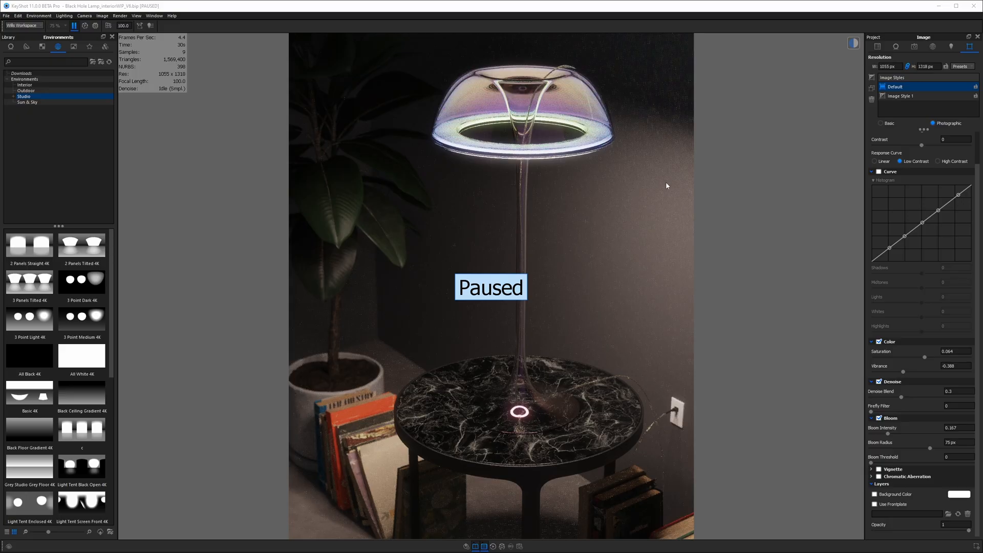
{"action": "mouse_move", "coordinate": [202, 91]}
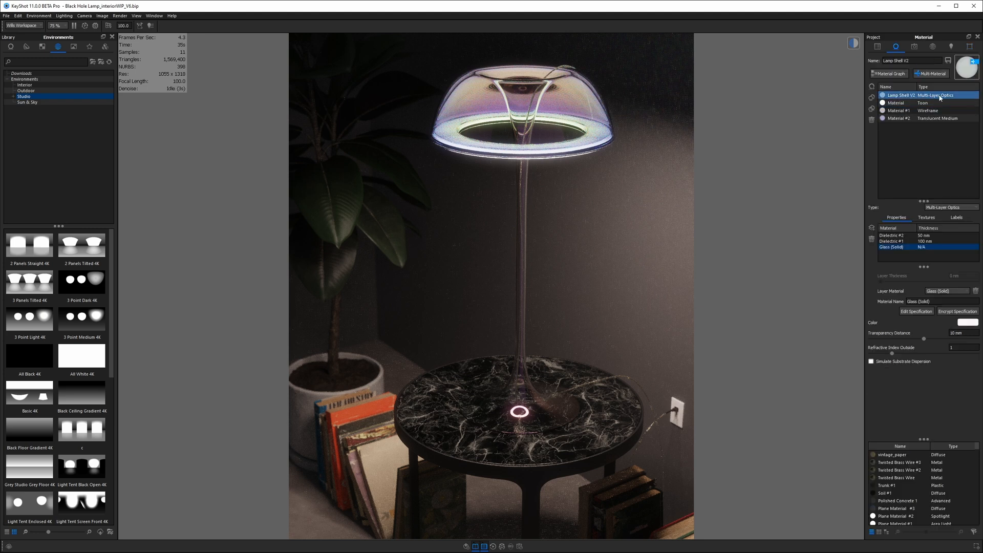
{"action": "mouse_move", "coordinate": [622, 152]}
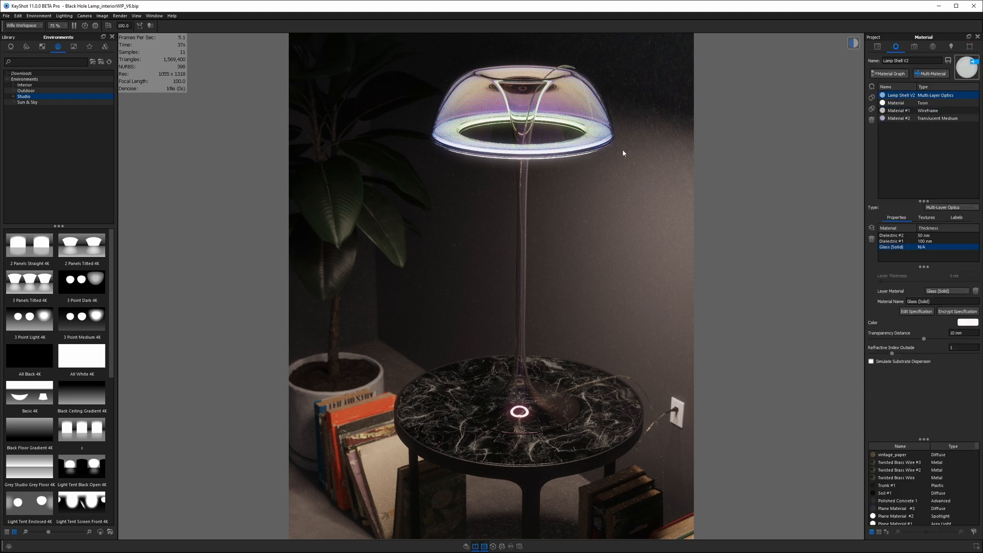
{"action": "mouse_move", "coordinate": [527, 159]}
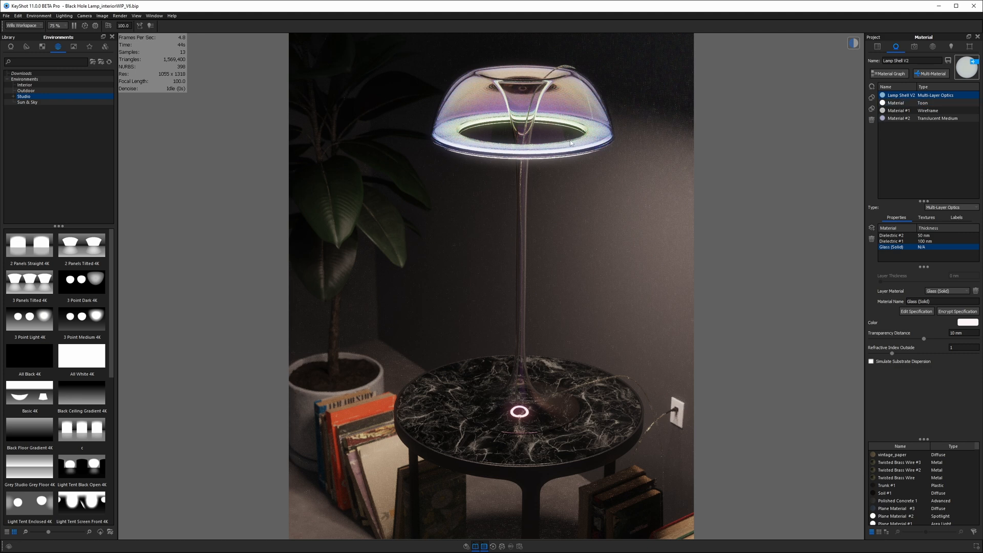
{"action": "mouse_move", "coordinate": [649, 380]}
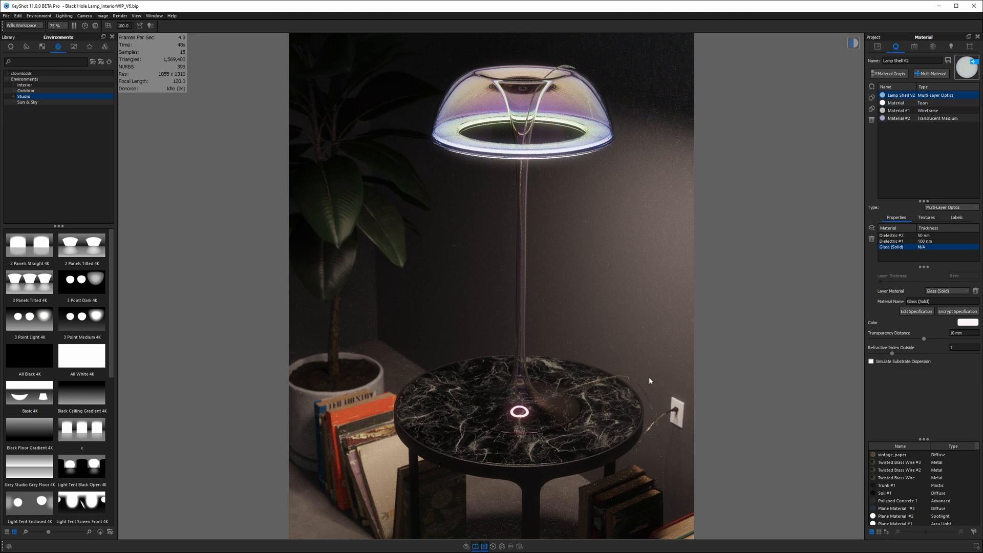
{"action": "mouse_move", "coordinate": [646, 438]}
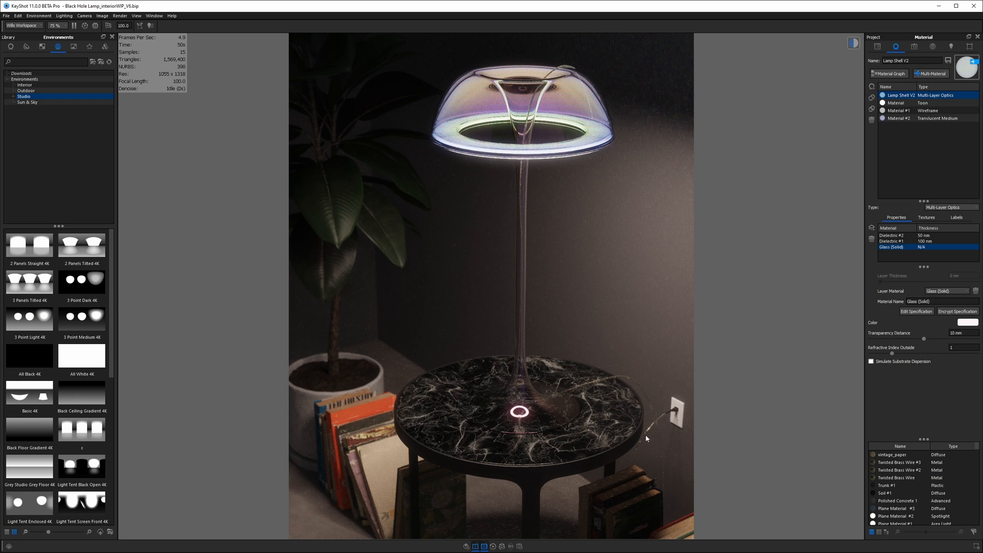
{"action": "mouse_move", "coordinate": [574, 286]}
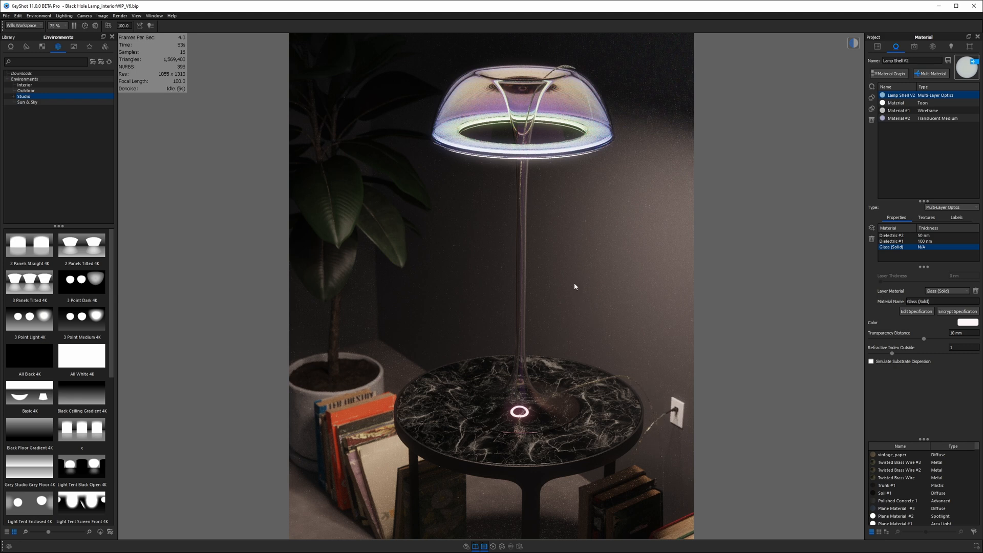
{"action": "left_click", "coordinate": [951, 46]}
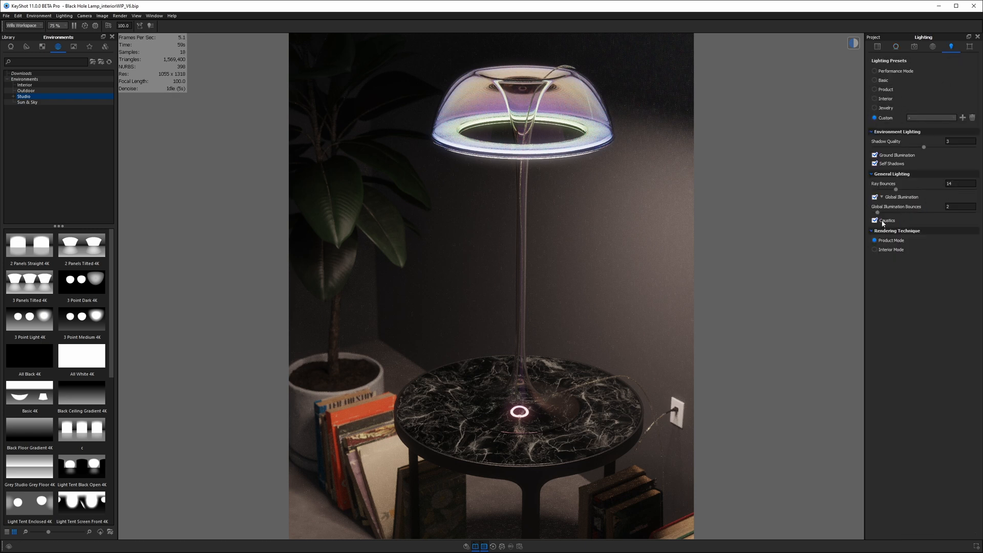
Toggle Caustics off and back on for comparison, then bring up the Render Output settings.
{"action": "left_click", "coordinate": [876, 220]}
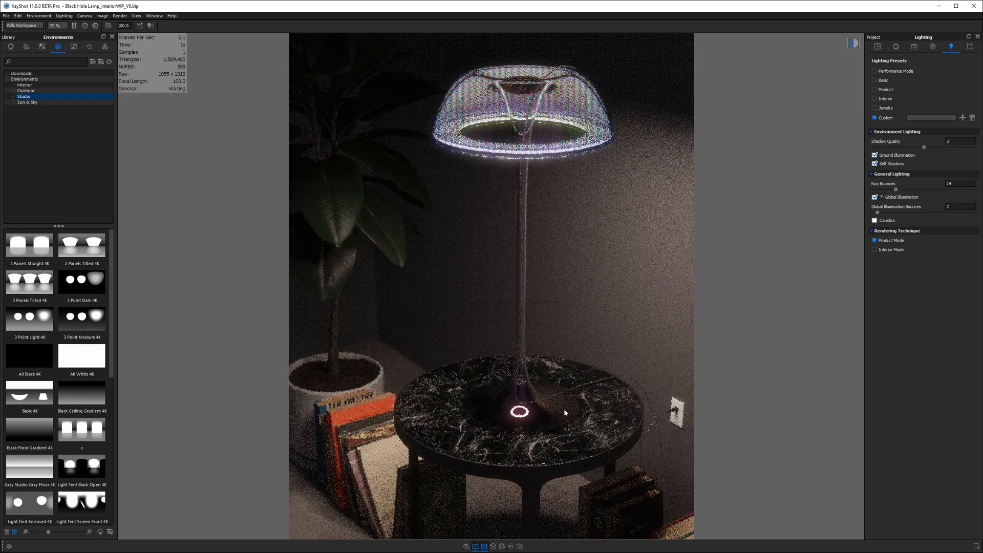
{"action": "left_click", "coordinate": [874, 221]}
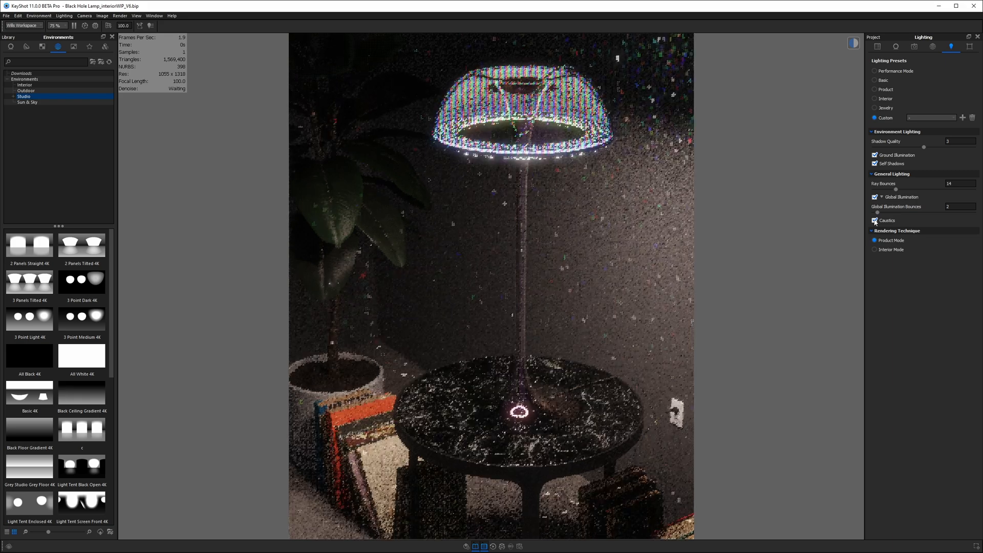
{"action": "left_click", "coordinate": [914, 46]}
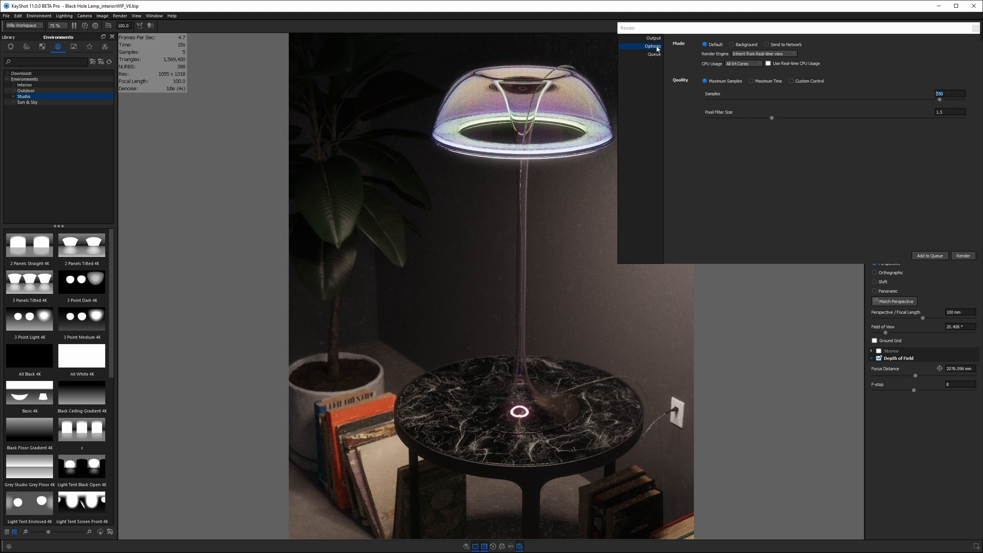
Show the still image output settings: name, folder, format, resolution and passes.
{"action": "left_click", "coordinate": [652, 38]}
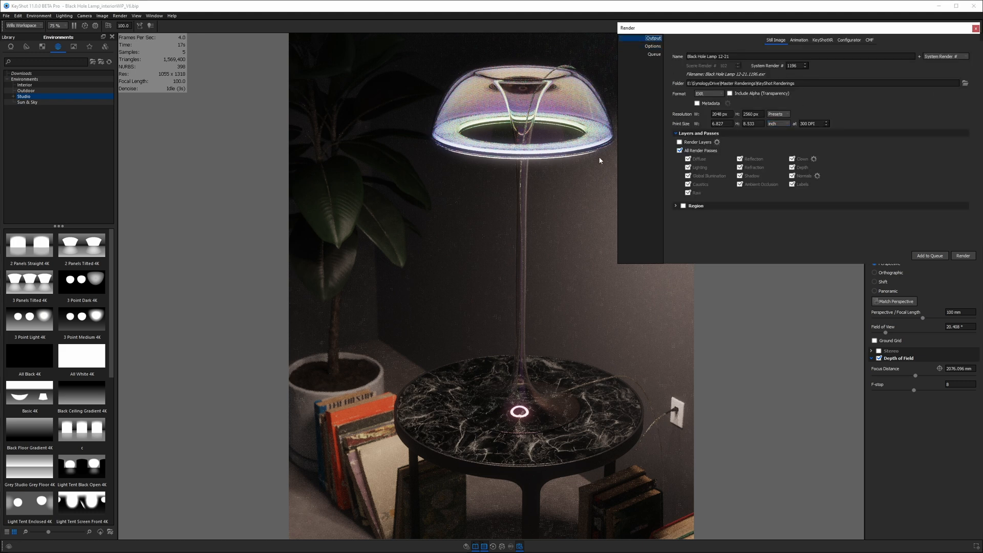
{"action": "left_click", "coordinate": [57, 26]}
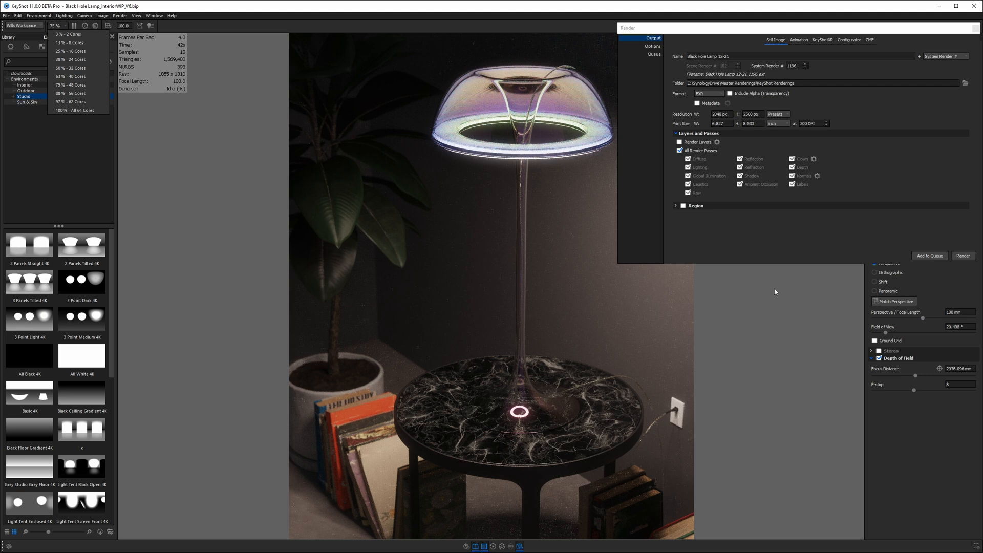
{"action": "mouse_move", "coordinate": [745, 243]}
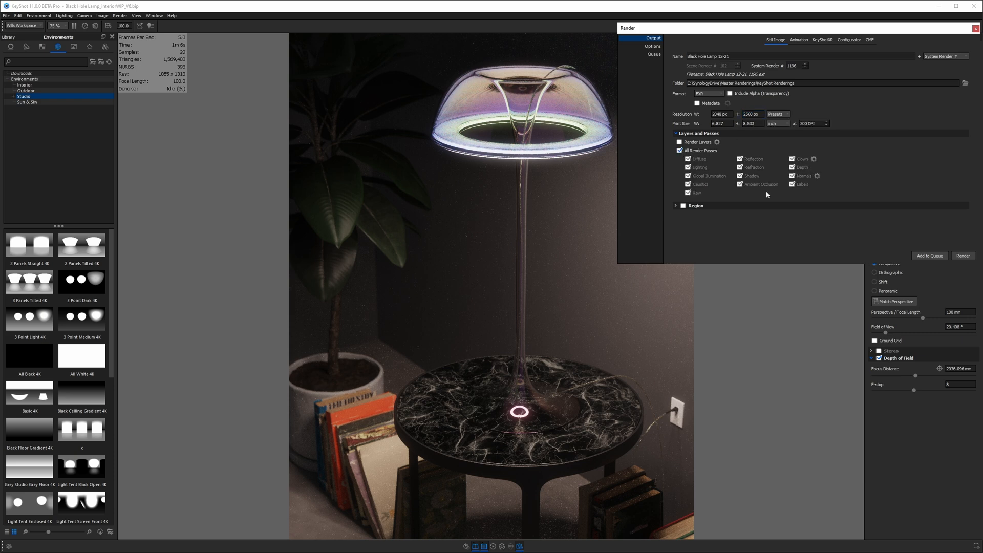
Close the Render dialog and review the Image tone mapping, color, denoise and bloom adjustments.
{"action": "left_click", "coordinate": [976, 27]}
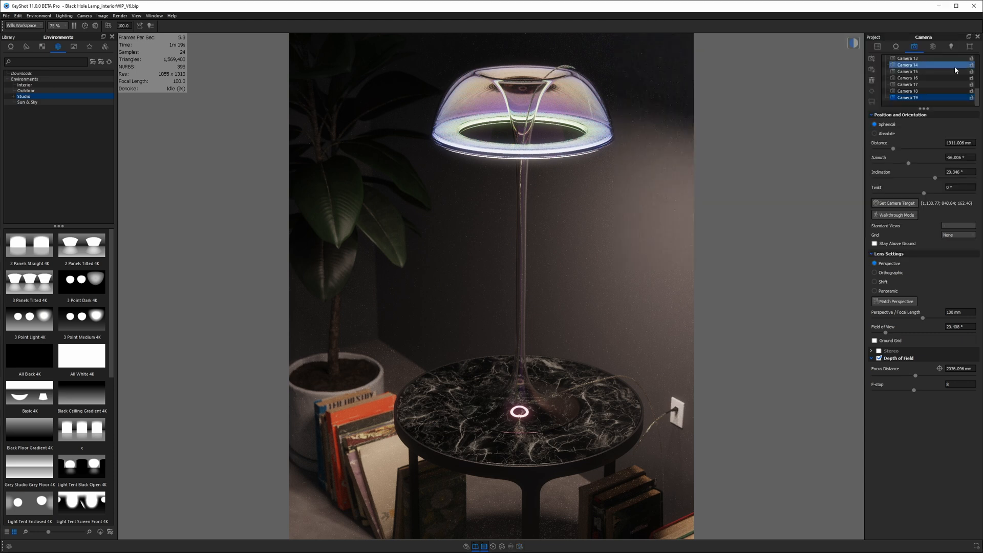
{"action": "left_click", "coordinate": [970, 46]}
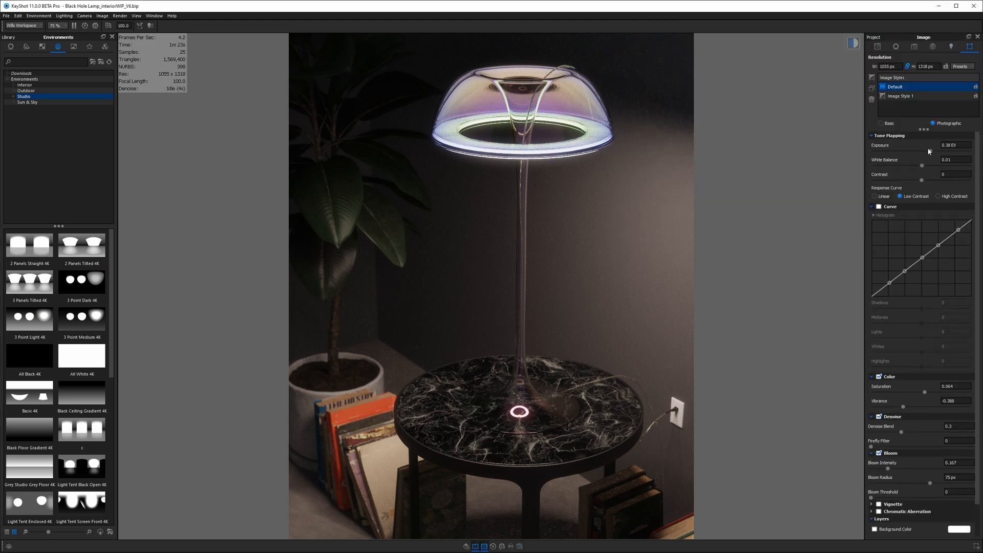
{"action": "scroll", "scroll_direction": "down", "scroll_amount": 3}
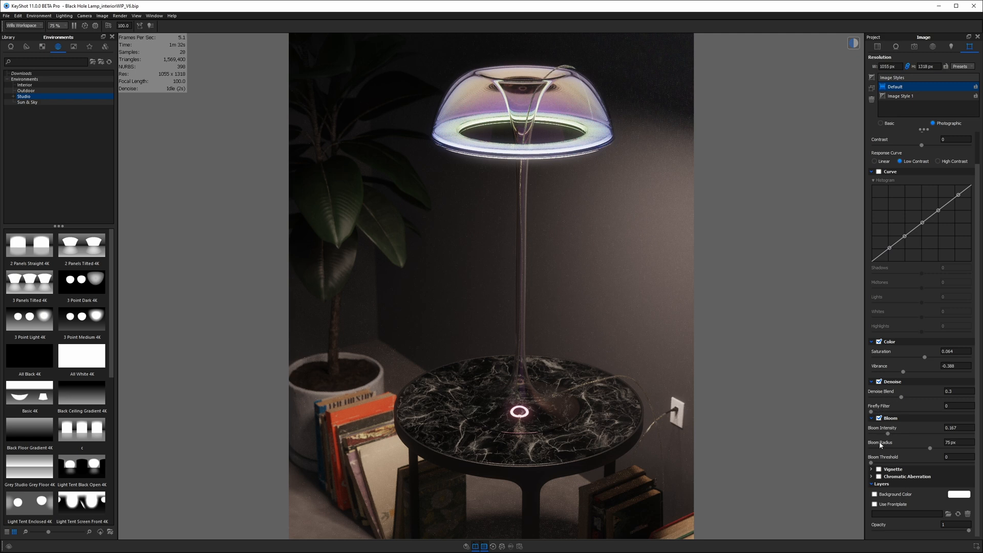
{"action": "mouse_move", "coordinate": [522, 233]}
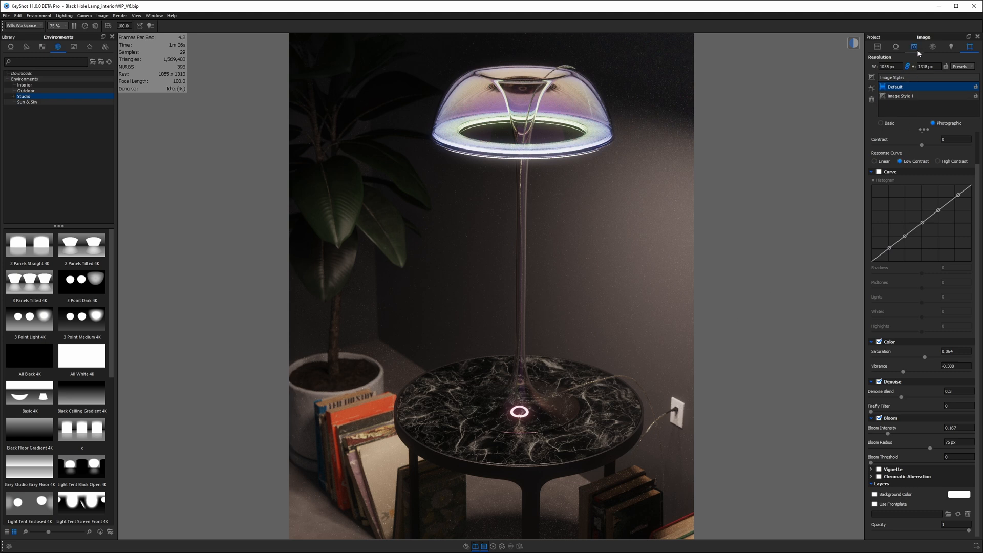
Set the render Quality to Maximum Samples with 350 samples and commit it.
{"action": "left_click", "coordinate": [120, 15]}
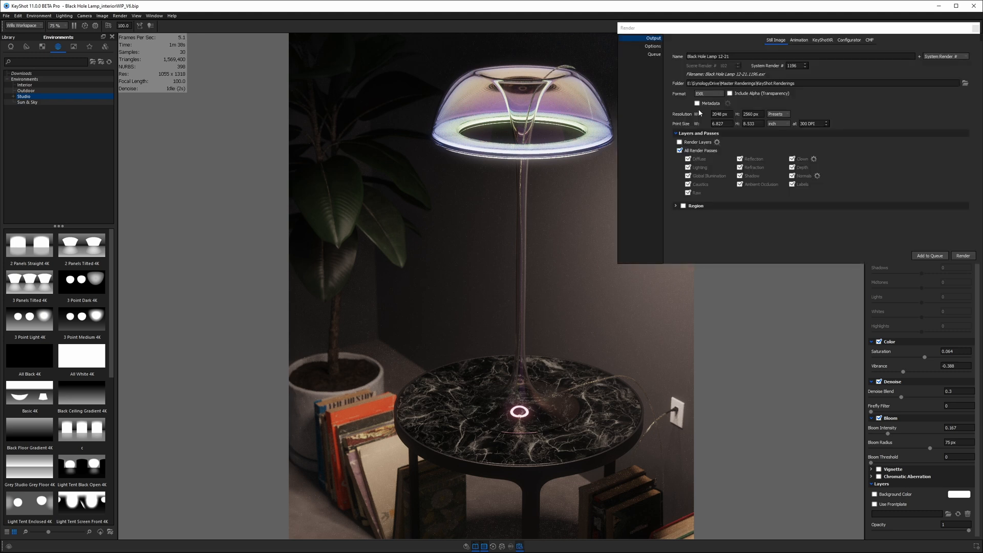
{"action": "left_click", "coordinate": [652, 46]}
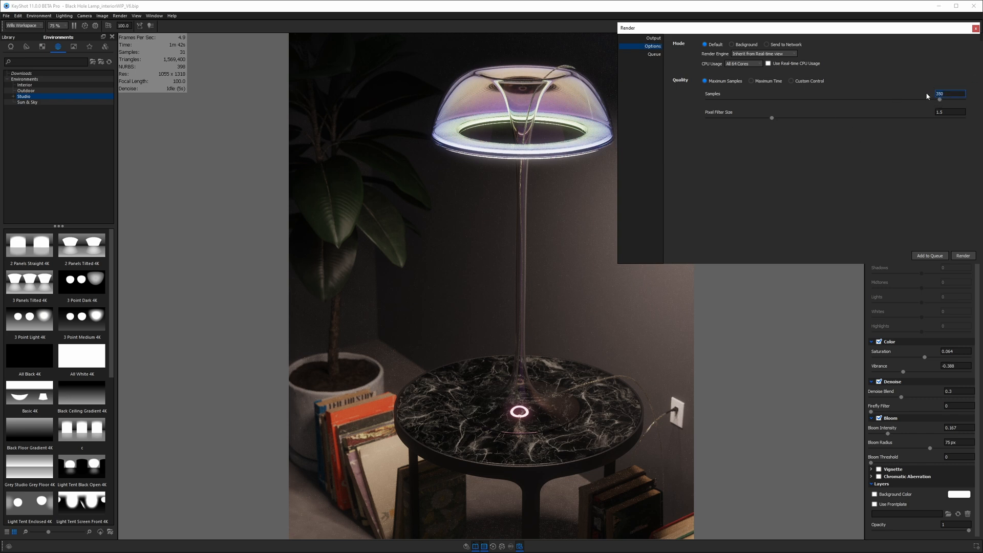
{"action": "mouse_move", "coordinate": [730, 79]}
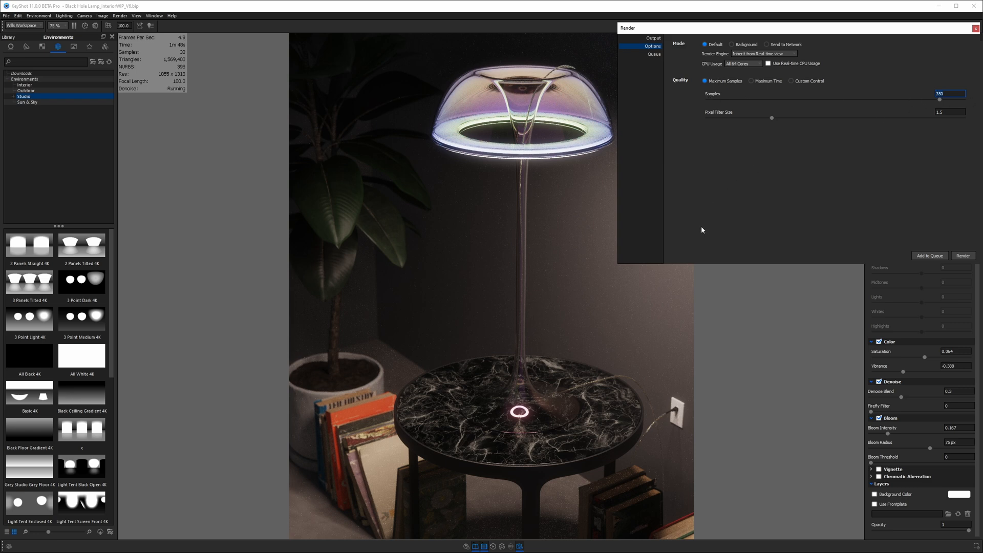
{"action": "left_click", "coordinate": [976, 28]}
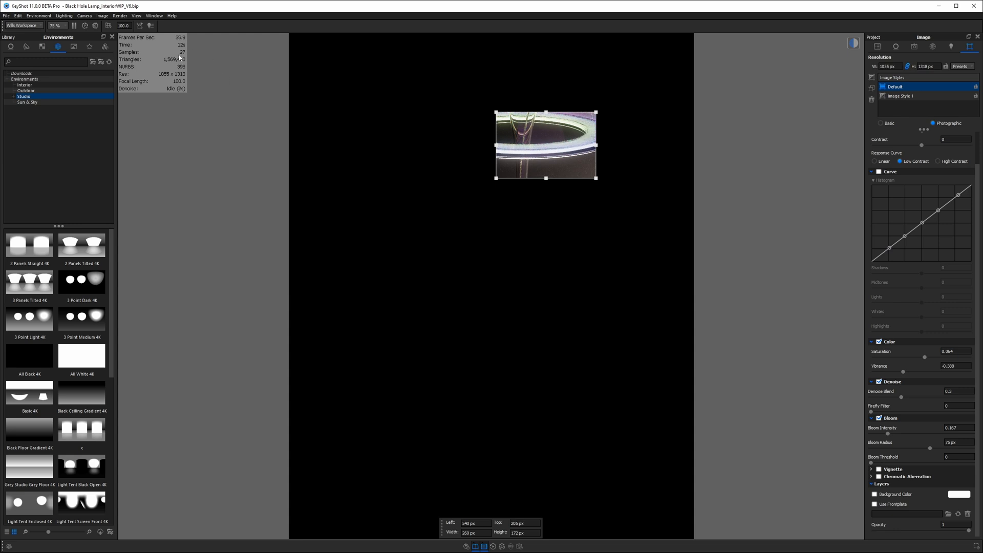
{"action": "mouse_move", "coordinate": [568, 163]}
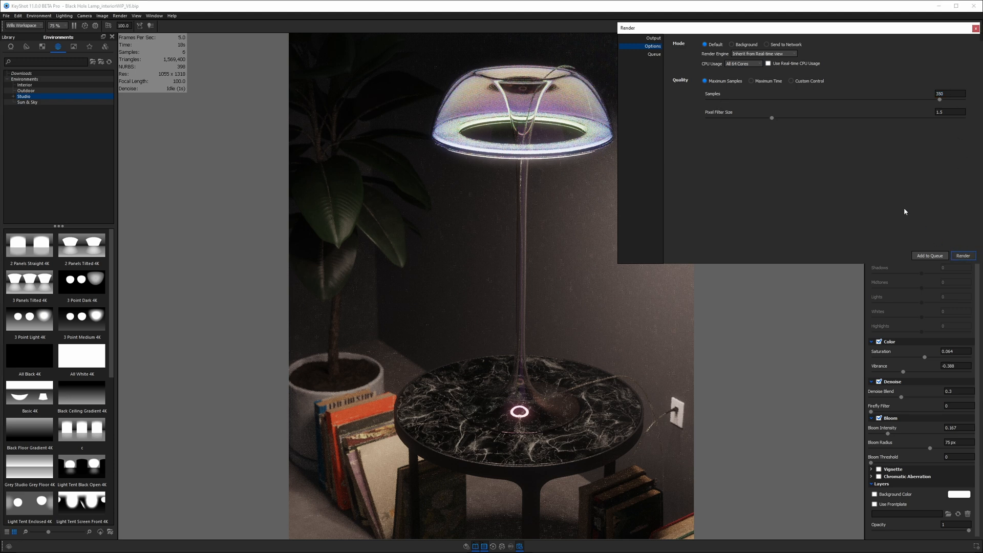
Start the 2048×2560 still render locally and fit the whole lamp image in the render window.
{"action": "left_click", "coordinate": [962, 256]}
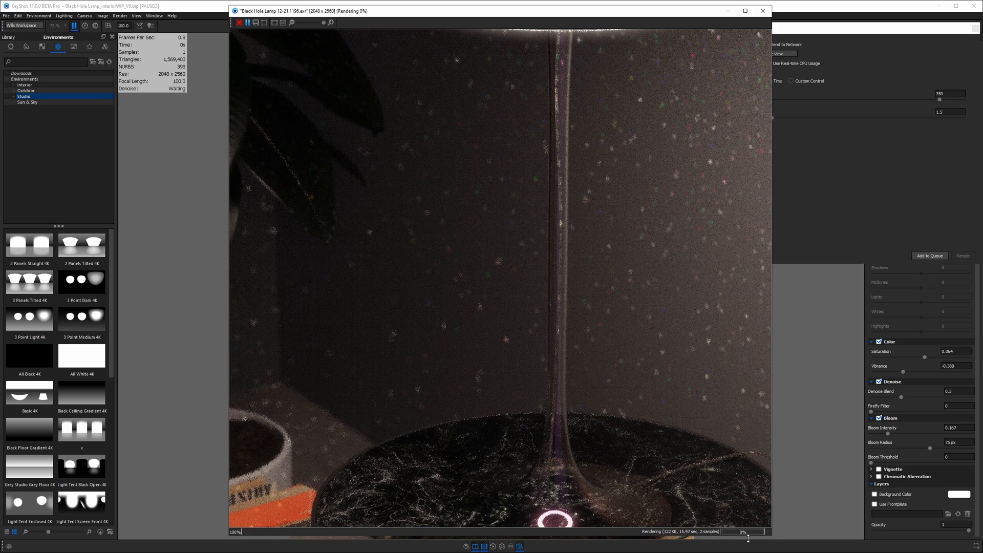
{"action": "mouse_move", "coordinate": [535, 190]}
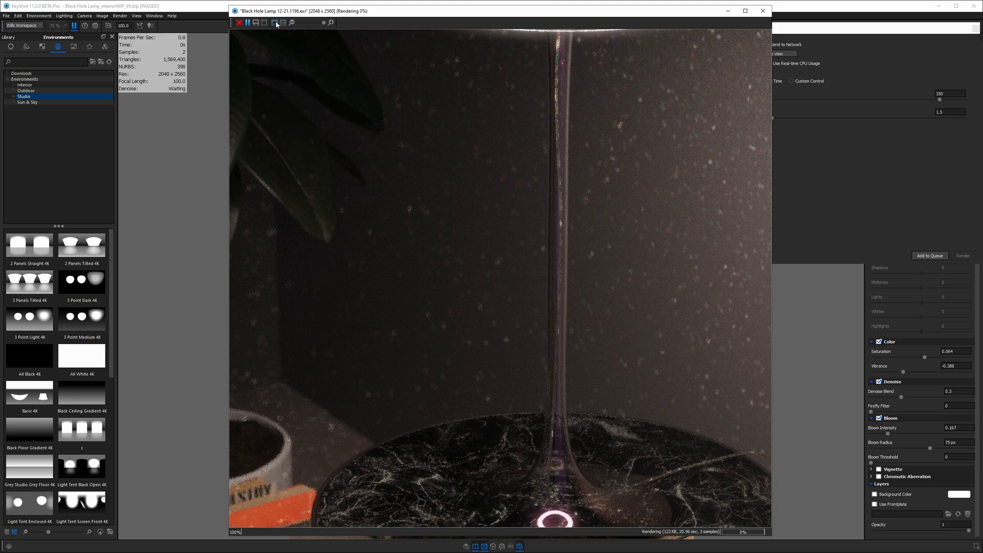
{"action": "left_click", "coordinate": [291, 23]}
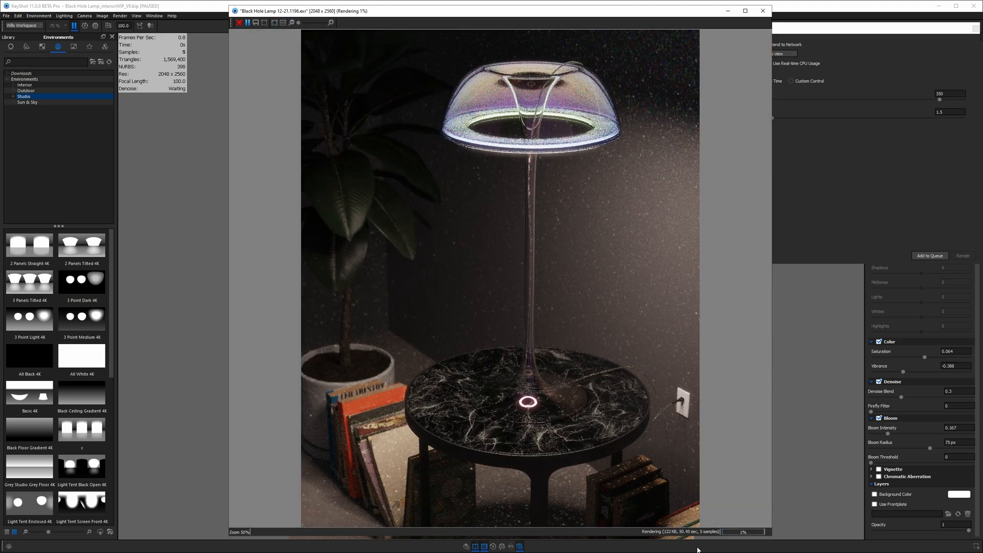
{"action": "mouse_move", "coordinate": [753, 323]}
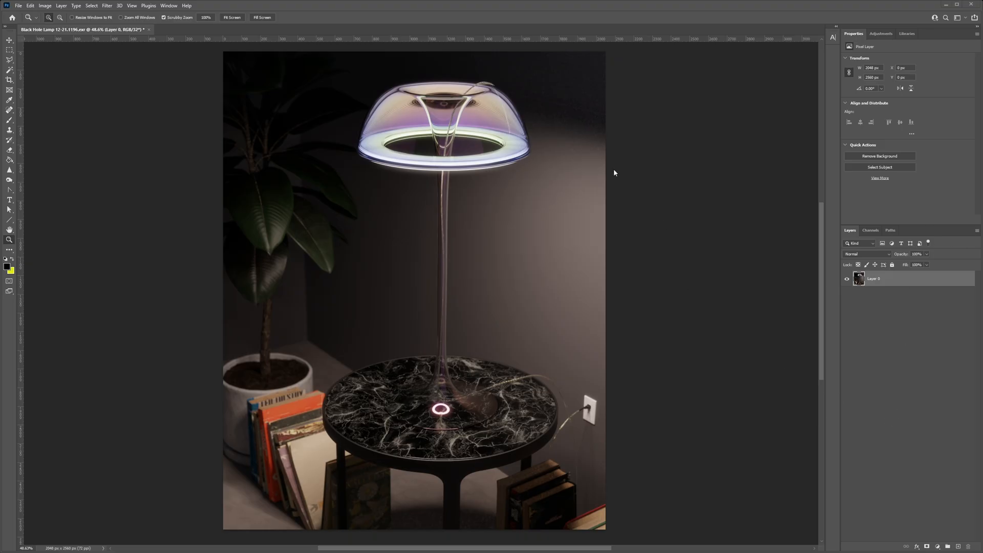
{"action": "mouse_move", "coordinate": [528, 124]}
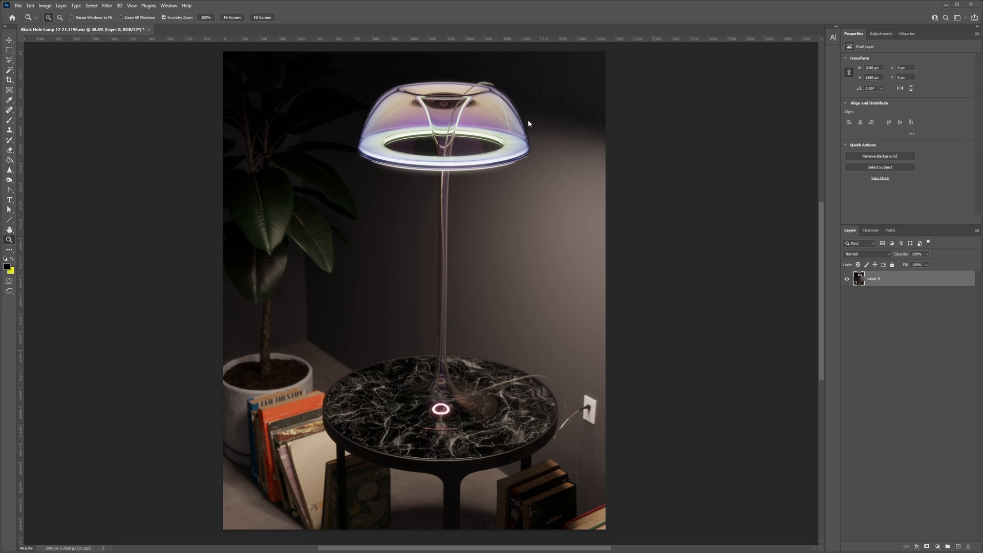
{"action": "mouse_move", "coordinate": [552, 94]}
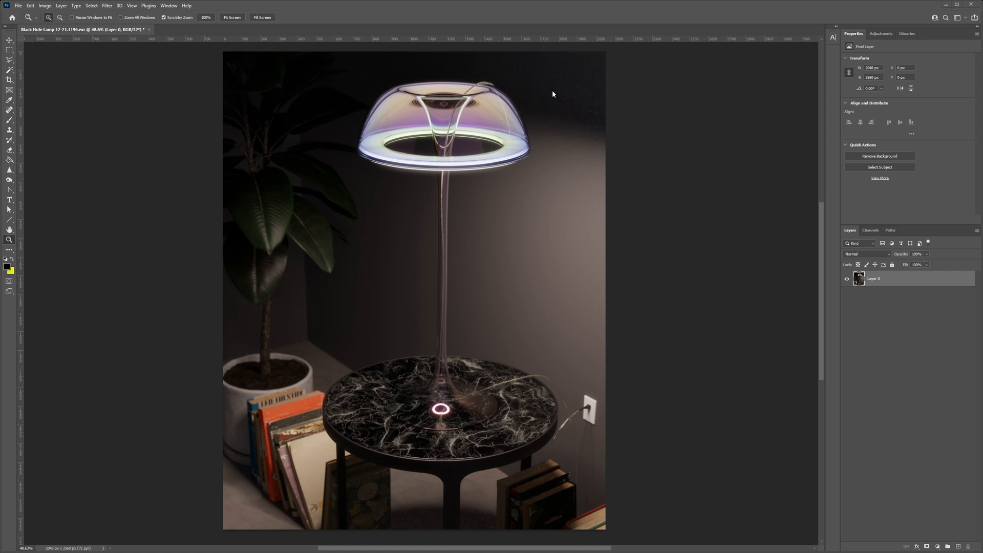
{"action": "mouse_move", "coordinate": [498, 88]}
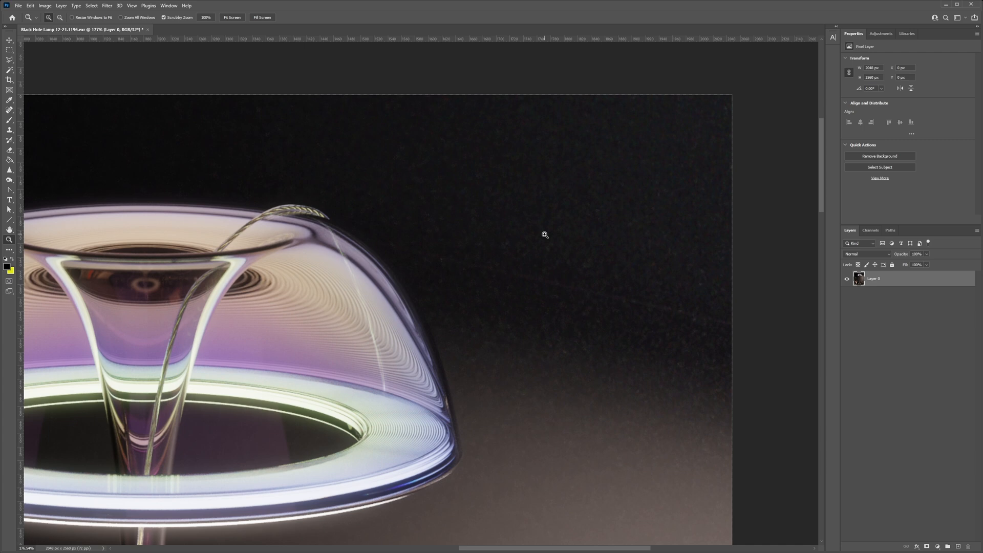
{"action": "mouse_move", "coordinate": [481, 203]}
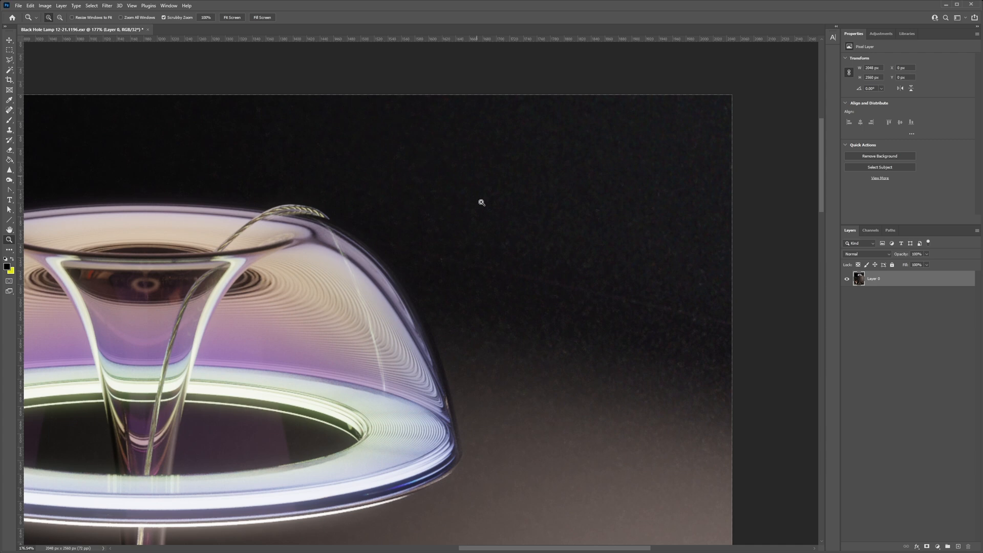
{"action": "mouse_move", "coordinate": [555, 271]}
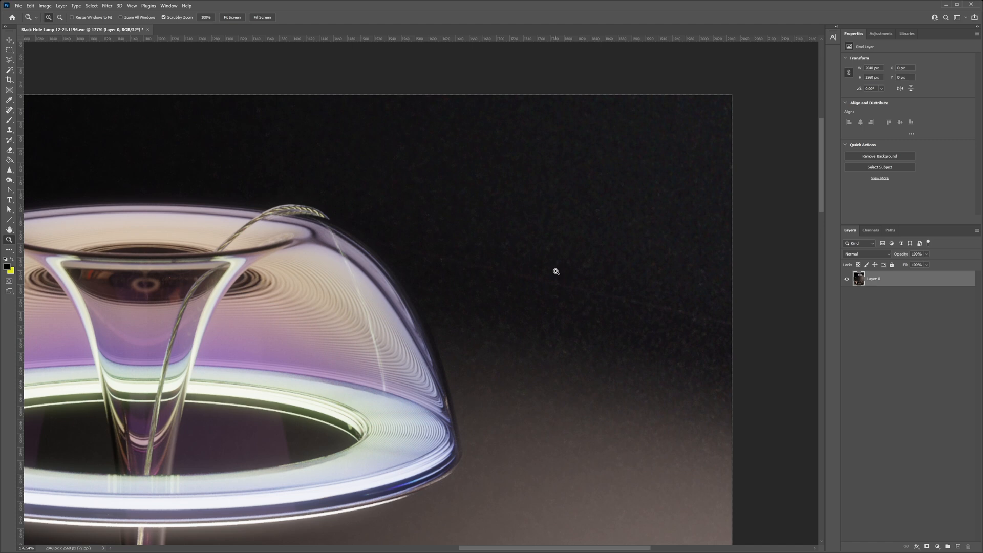
{"action": "mouse_move", "coordinate": [468, 209]}
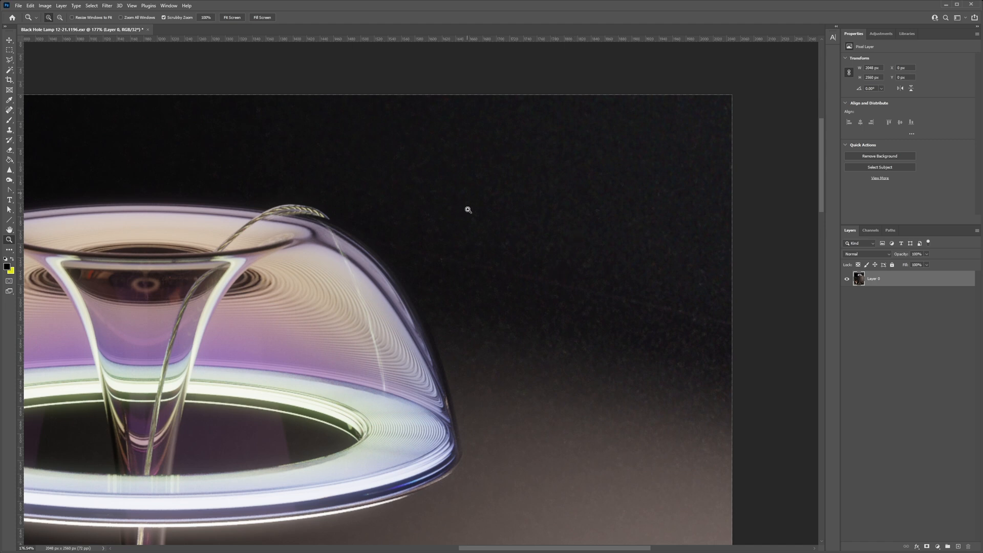
{"action": "mouse_move", "coordinate": [594, 191]}
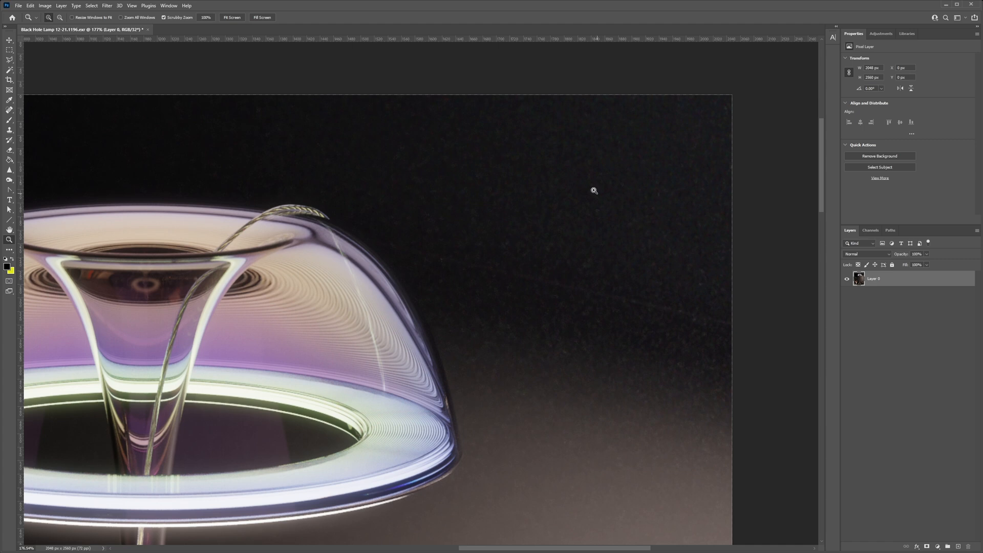
{"action": "mouse_move", "coordinate": [658, 224]}
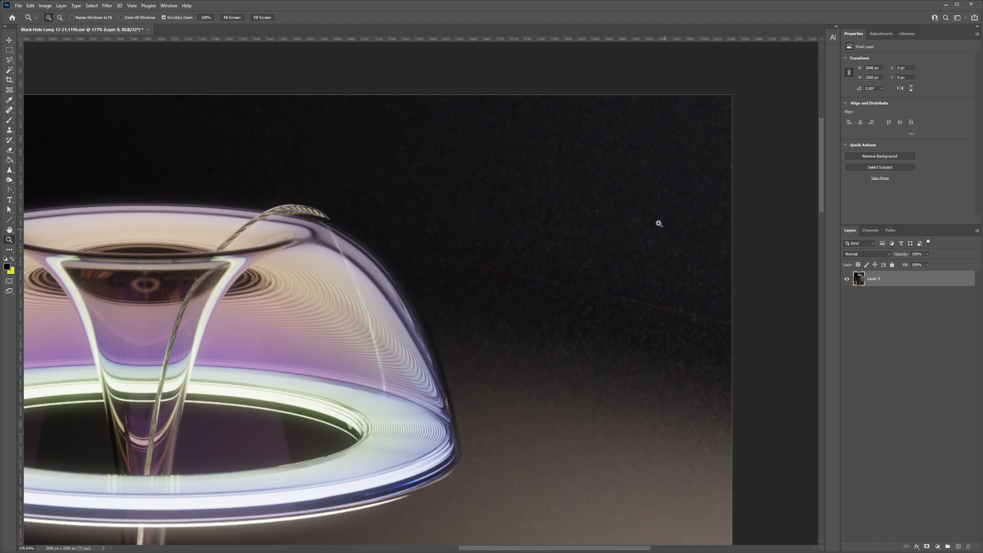
{"action": "mouse_move", "coordinate": [632, 238]}
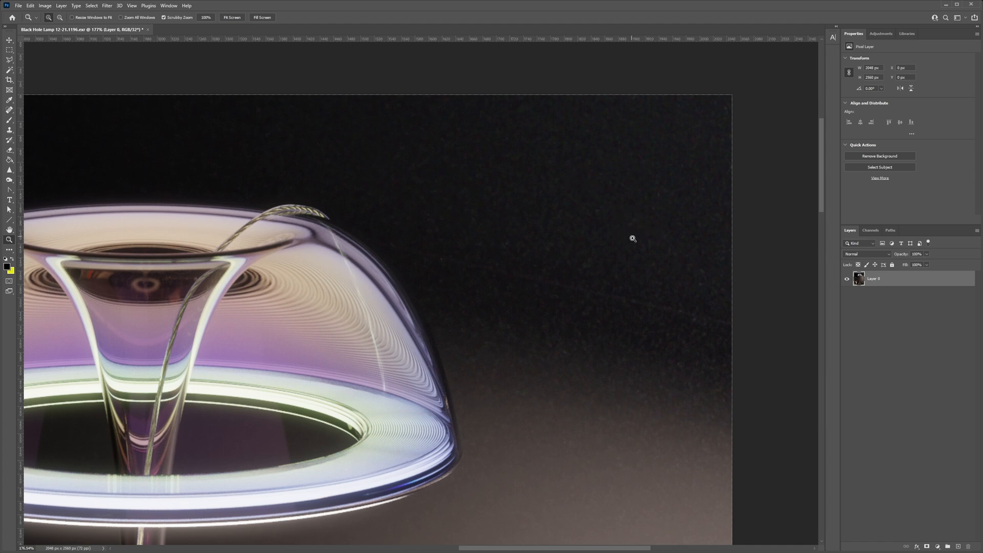
{"action": "mouse_move", "coordinate": [615, 240]}
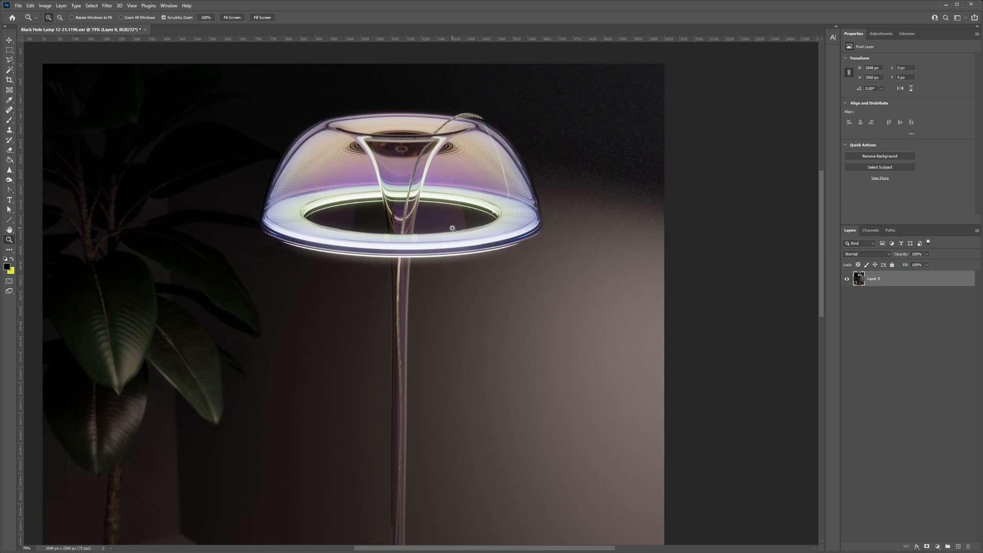
{"action": "mouse_move", "coordinate": [596, 147]}
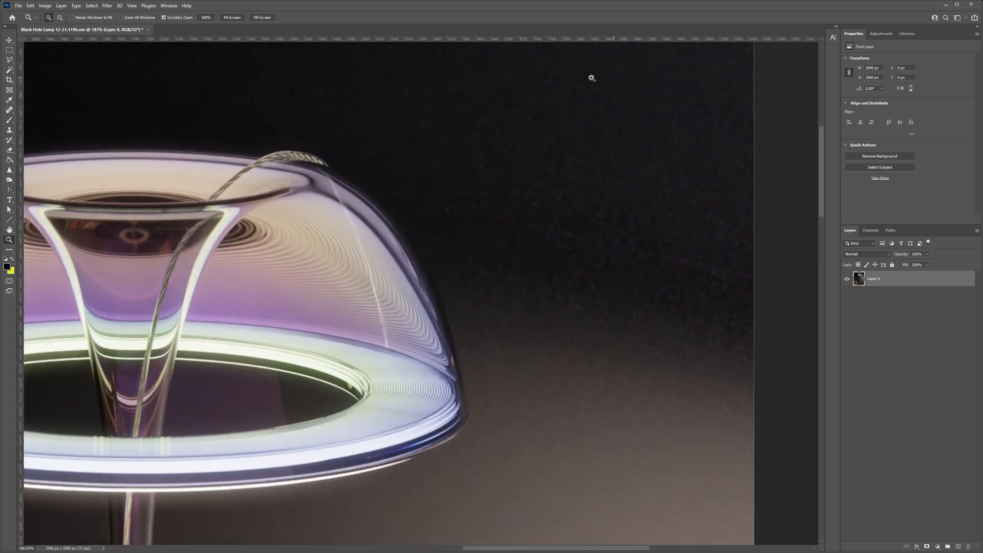
{"action": "mouse_move", "coordinate": [551, 216]}
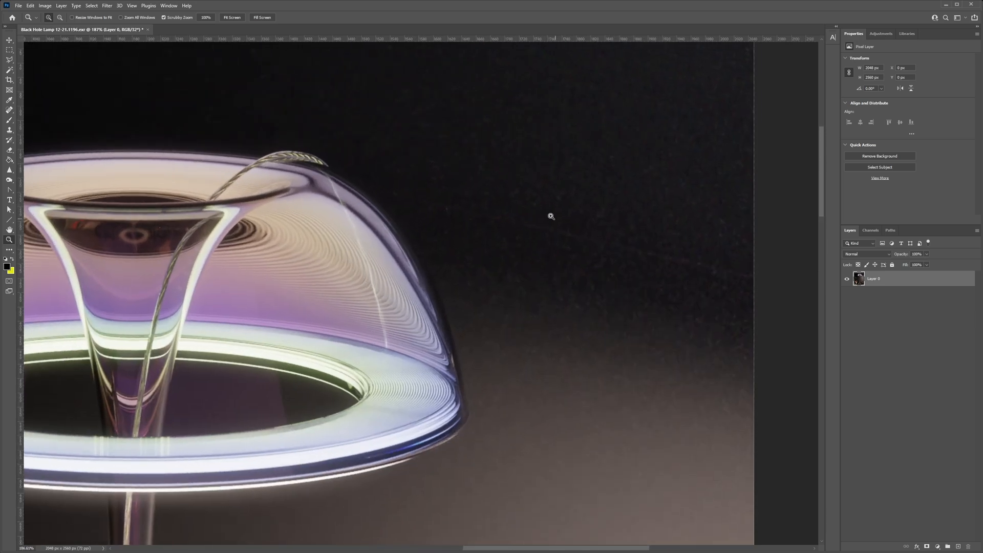
{"action": "mouse_move", "coordinate": [591, 210]}
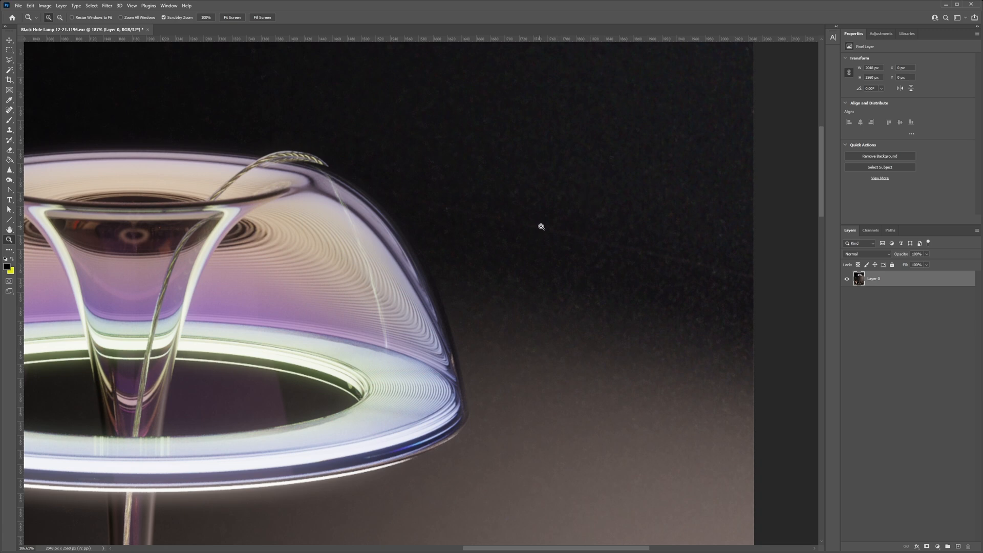
{"action": "mouse_move", "coordinate": [588, 212]}
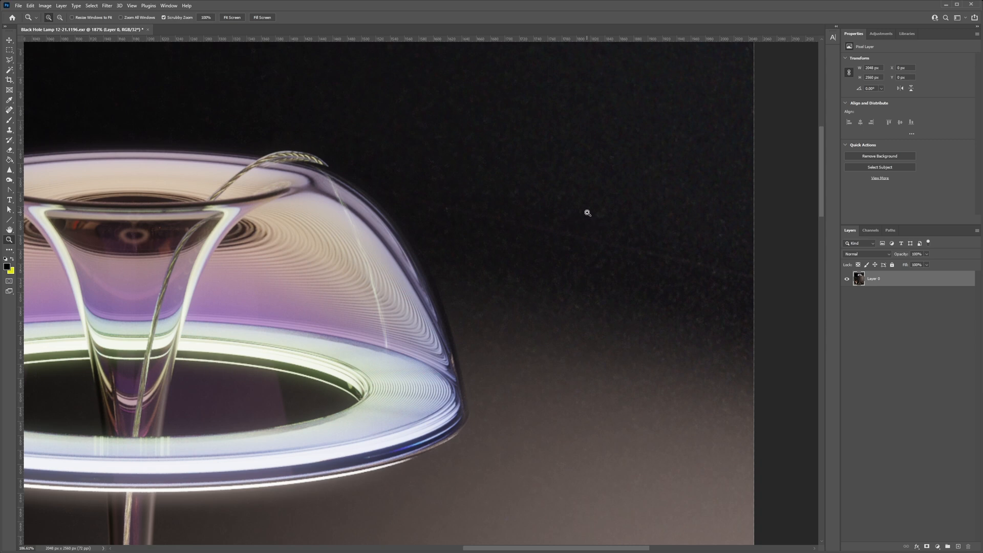
{"action": "mouse_move", "coordinate": [479, 175]}
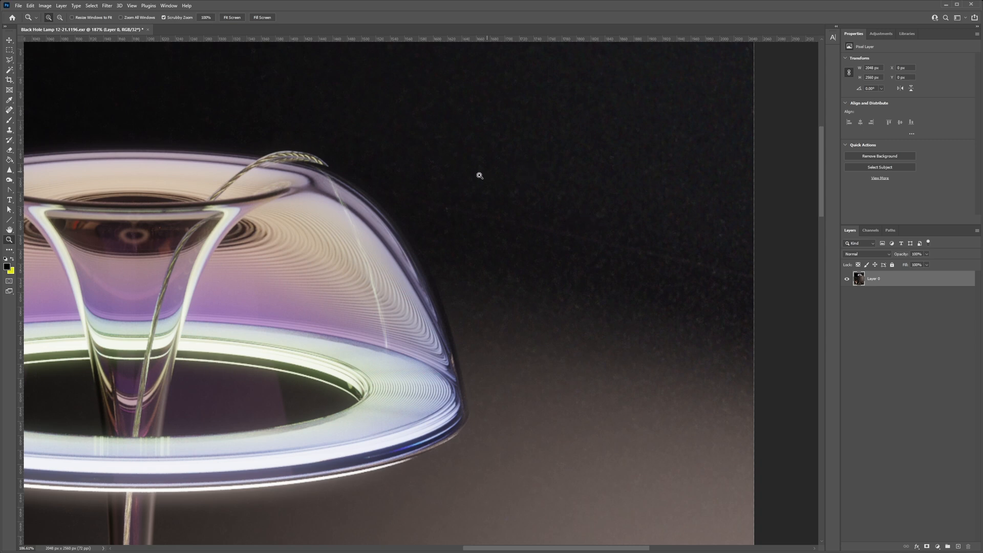
{"action": "mouse_move", "coordinate": [602, 246]}
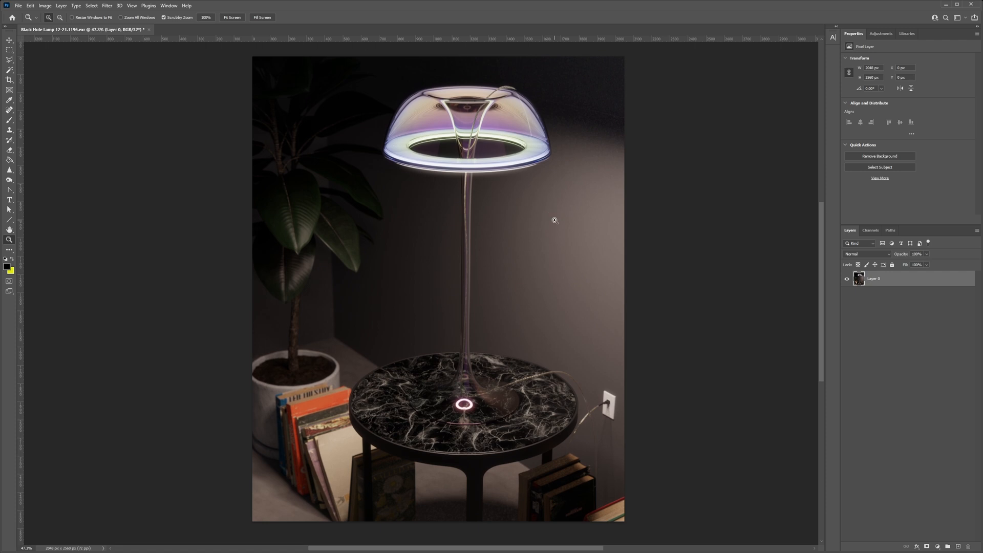
{"action": "mouse_move", "coordinate": [561, 363]}
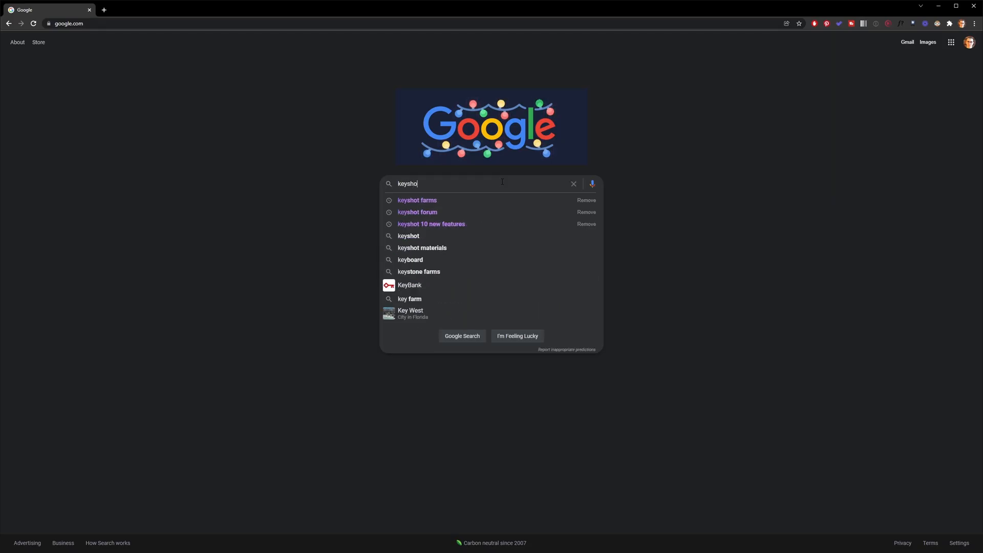
Find keyshotfarms.com via Google and submit the request to rent a 320-core farm for one week.
{"action": "left_click", "coordinate": [417, 199]}
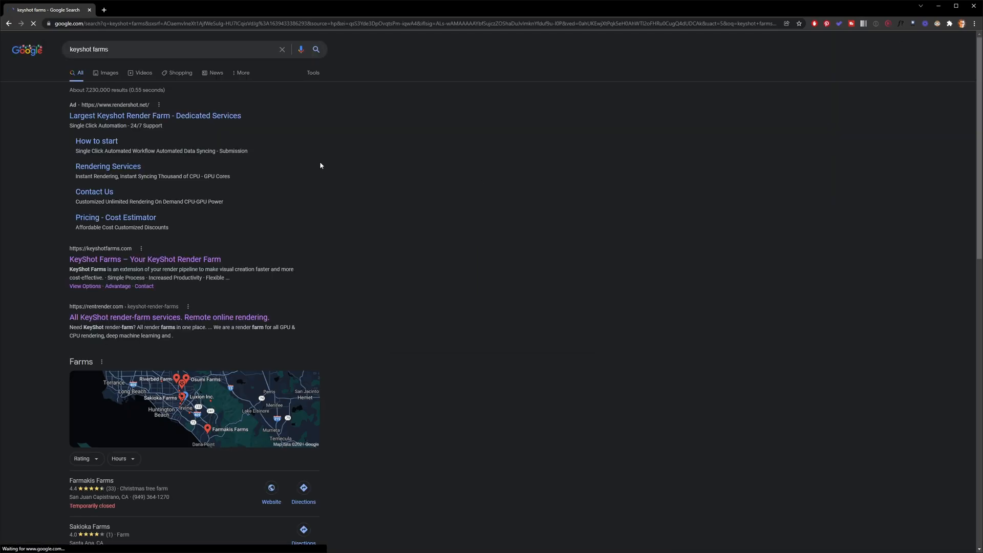
{"action": "left_click", "coordinate": [144, 259]}
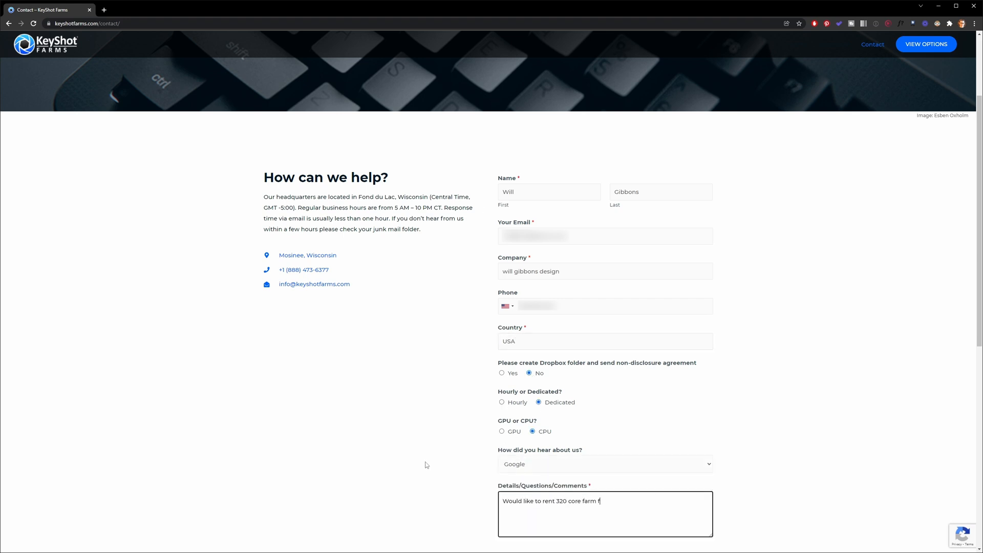
{"action": "left_click", "coordinate": [521, 526]}
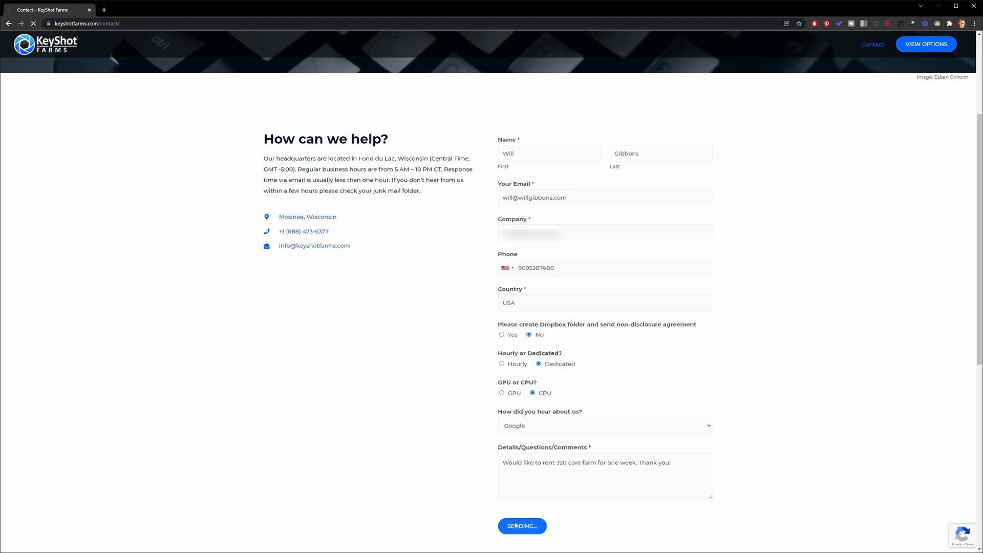
{"action": "left_click", "coordinate": [521, 526]}
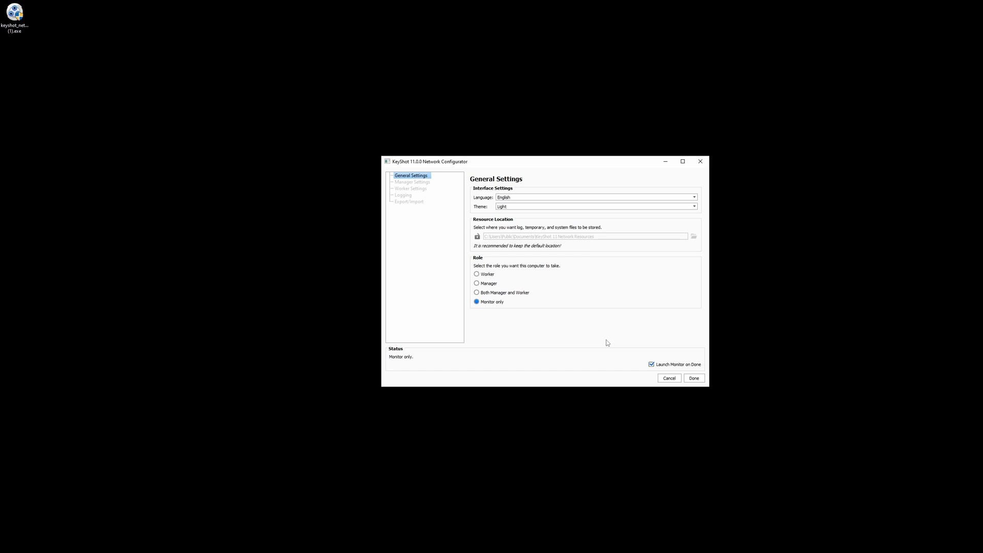
{"action": "mouse_move", "coordinate": [544, 269]}
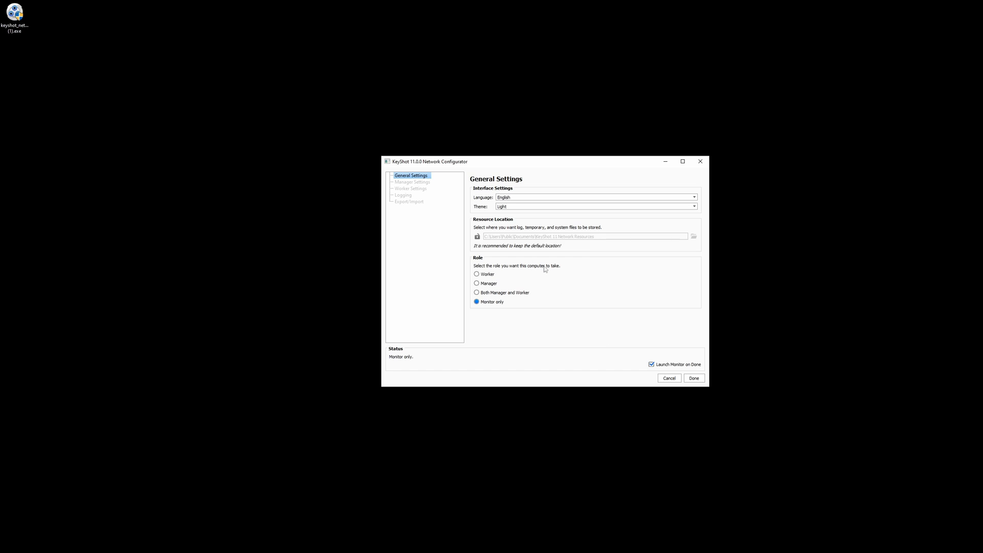
Try the Worker and Both roles, then keep Monitor only with Launch Monitor on Done.
{"action": "left_click", "coordinate": [476, 275]}
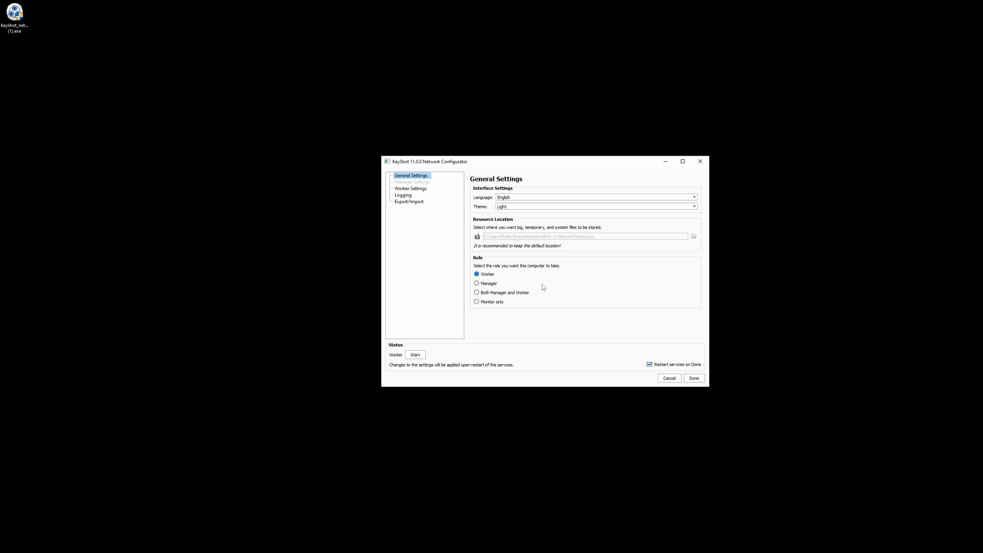
{"action": "left_click", "coordinate": [476, 283]}
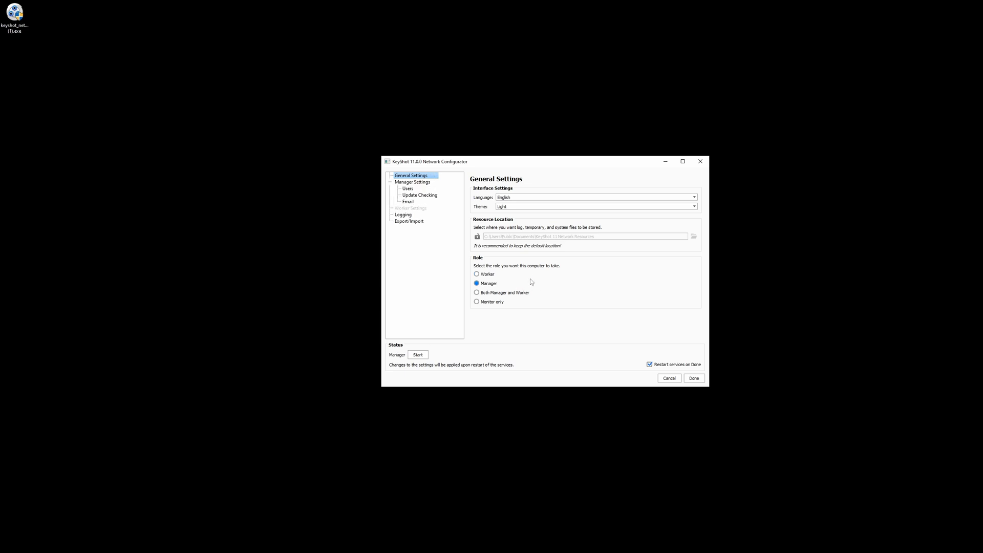
{"action": "left_click", "coordinate": [476, 292]}
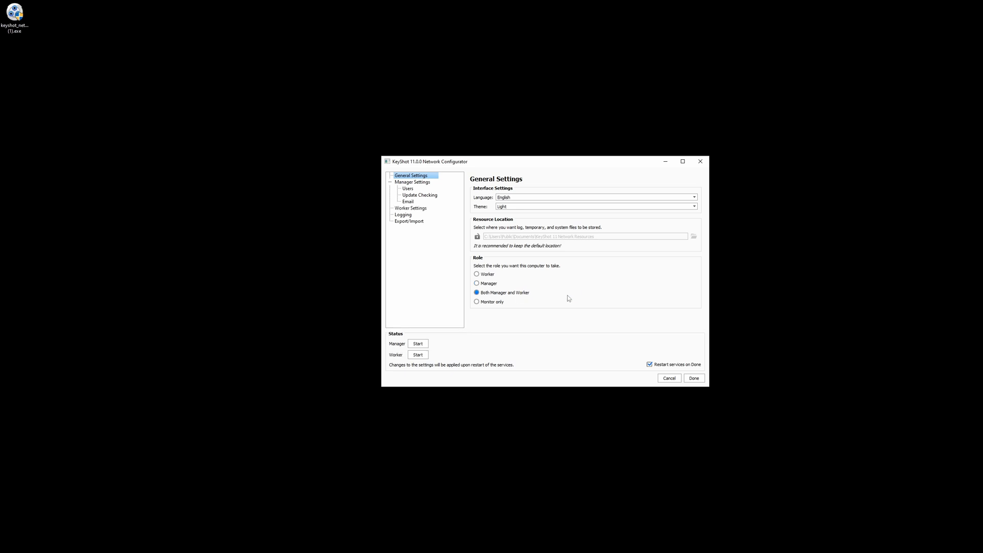
{"action": "mouse_move", "coordinate": [559, 297]}
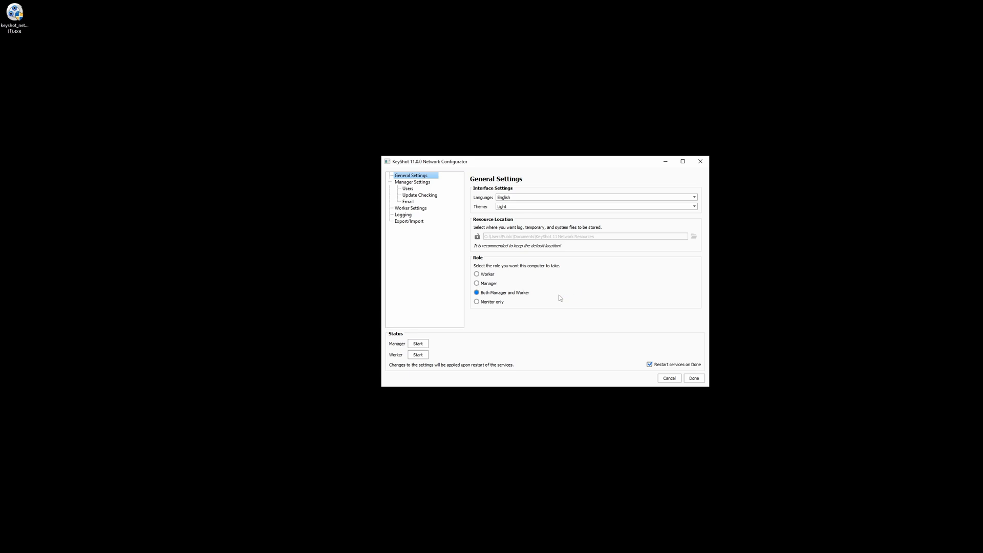
{"action": "left_click", "coordinate": [476, 301]}
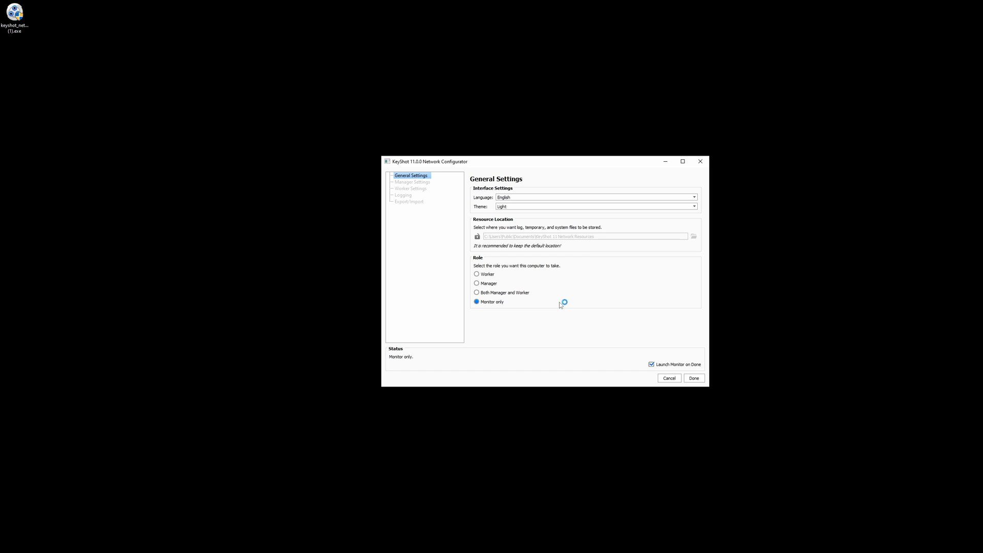
{"action": "mouse_move", "coordinate": [560, 306]}
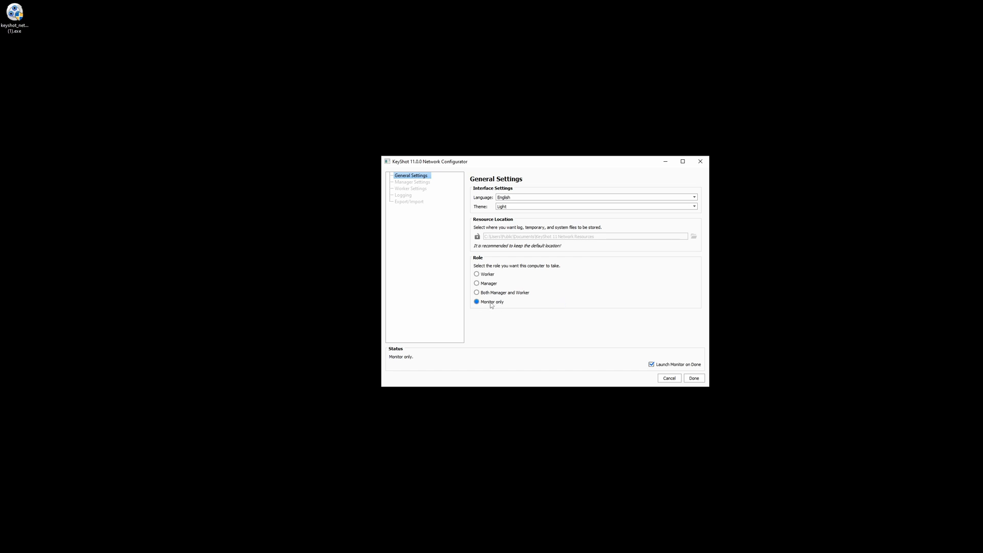
{"action": "mouse_move", "coordinate": [501, 308]}
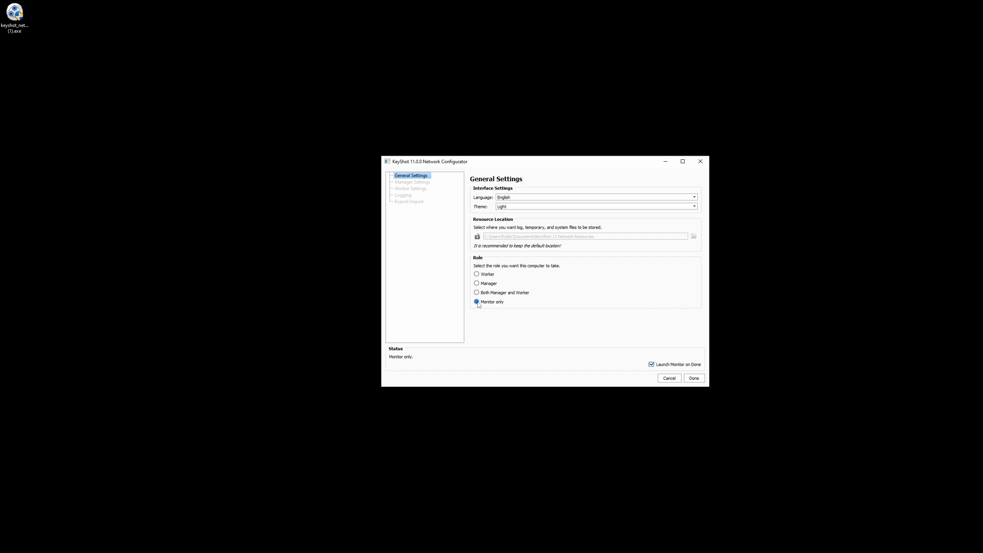
{"action": "left_click", "coordinate": [693, 377]}
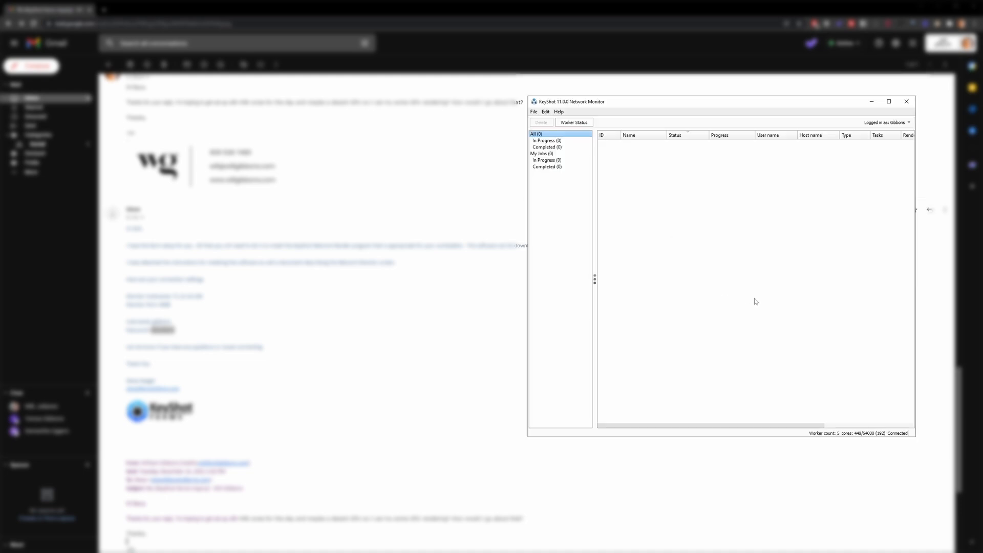
{"action": "mouse_move", "coordinate": [823, 439]}
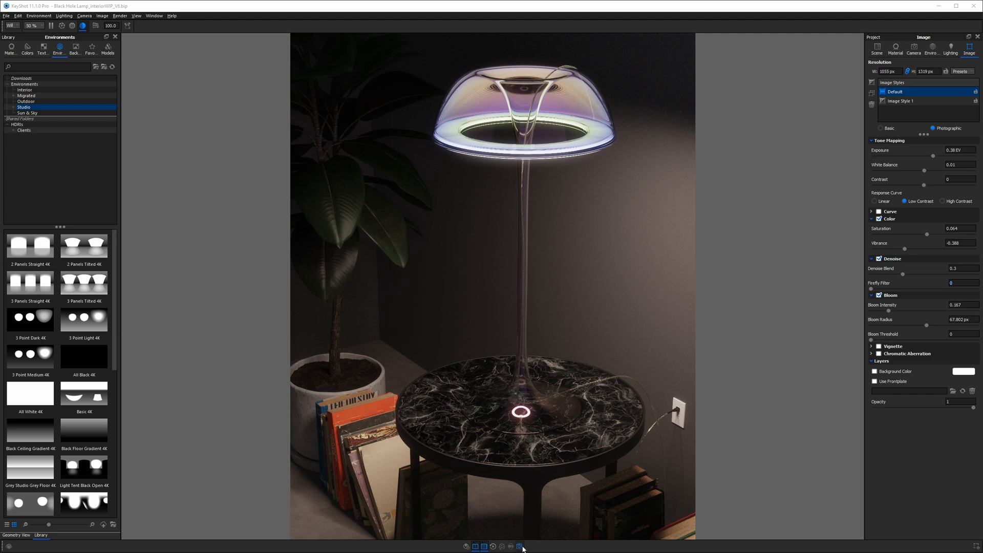
Set the render Mode to Send to Network in the Render Options.
{"action": "left_click", "coordinate": [518, 546]}
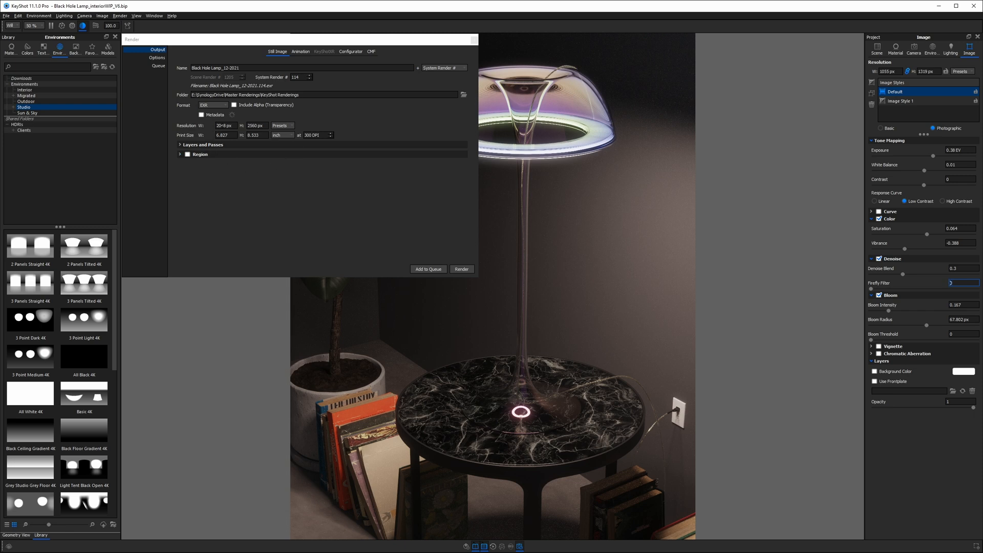
{"action": "left_click", "coordinate": [213, 105]}
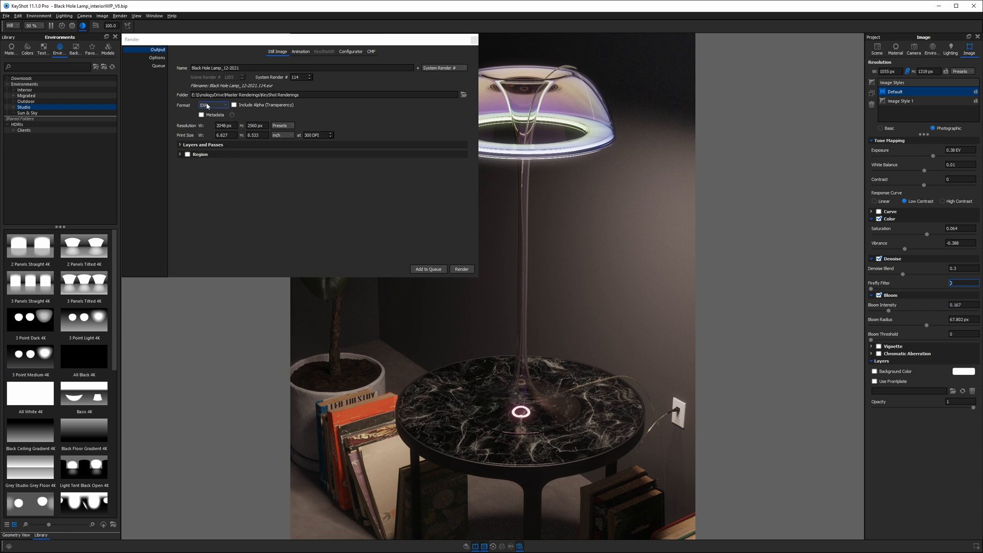
{"action": "left_click", "coordinate": [158, 58]}
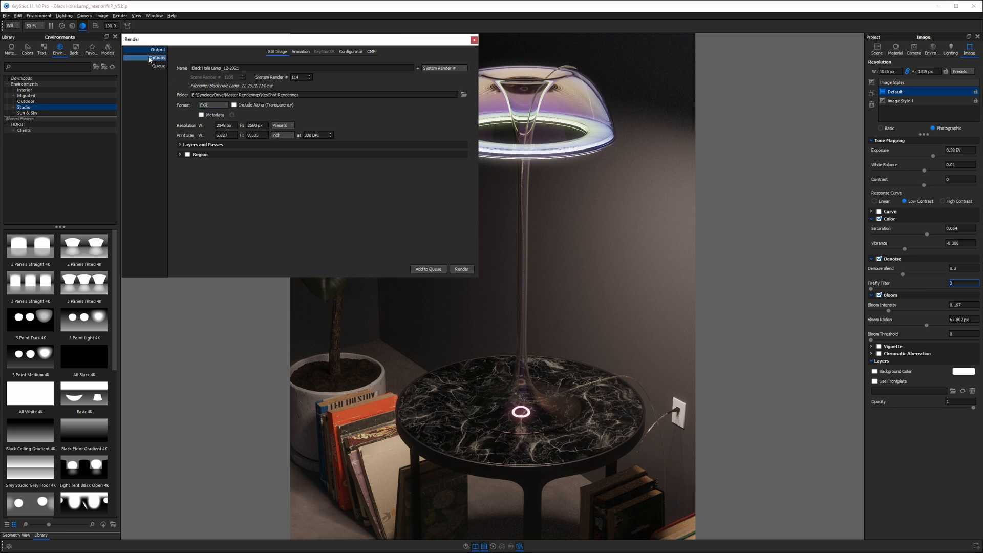
{"action": "left_click", "coordinate": [158, 58]}
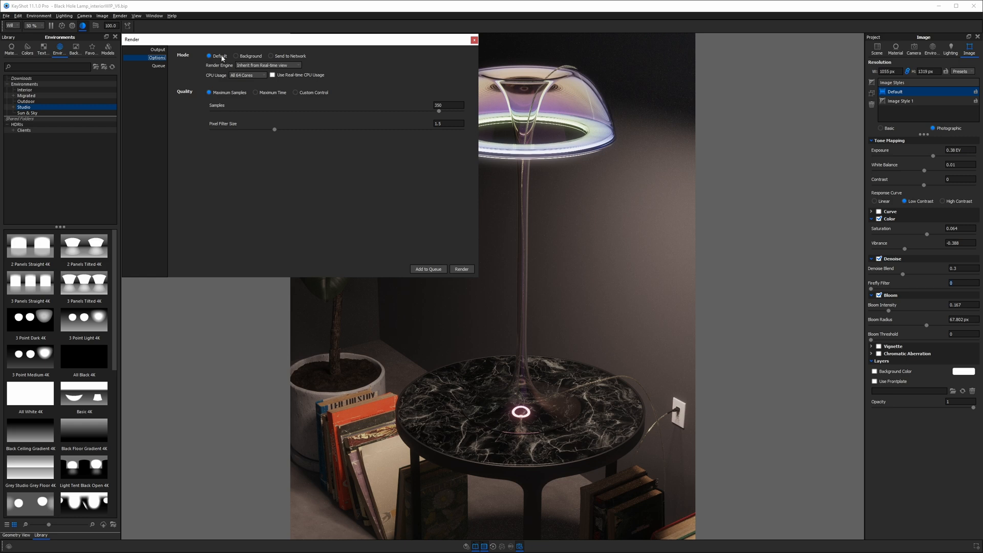
{"action": "mouse_move", "coordinate": [355, 74]}
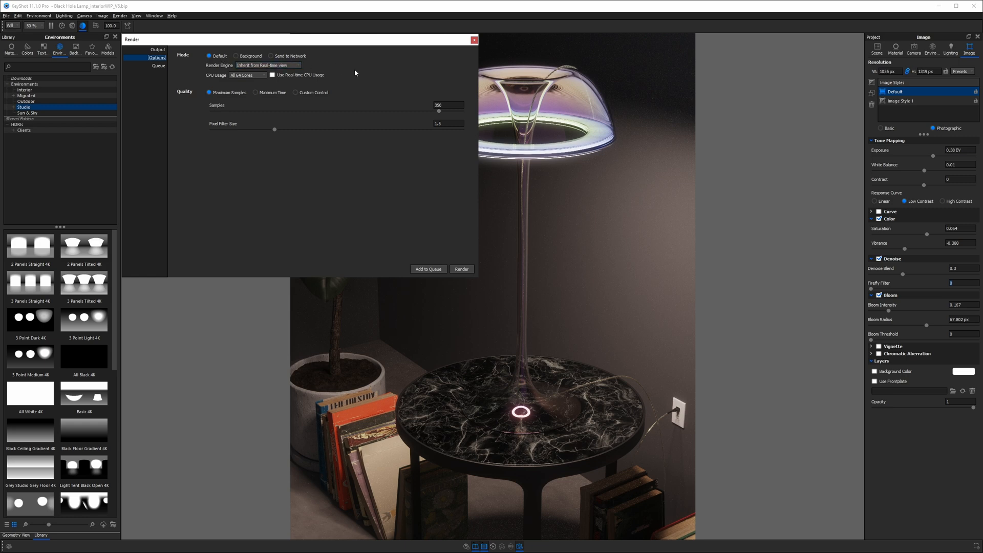
{"action": "left_click", "coordinate": [270, 55]}
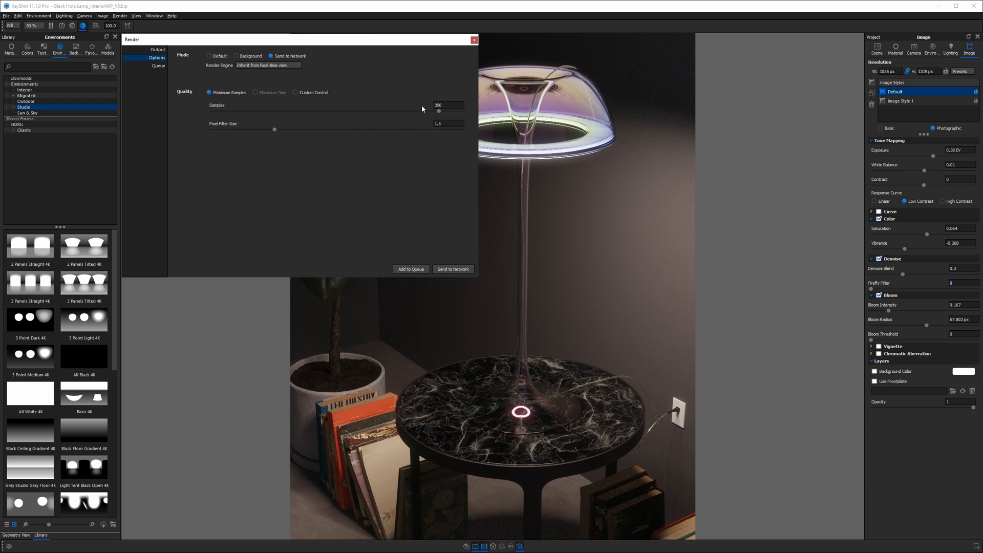
{"action": "mouse_move", "coordinate": [386, 76]}
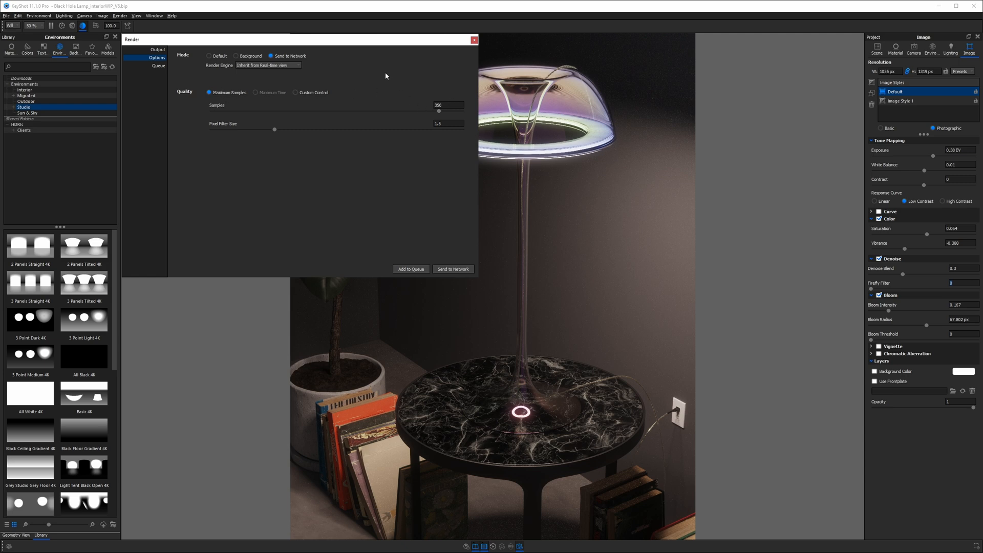
{"action": "mouse_move", "coordinate": [397, 86]}
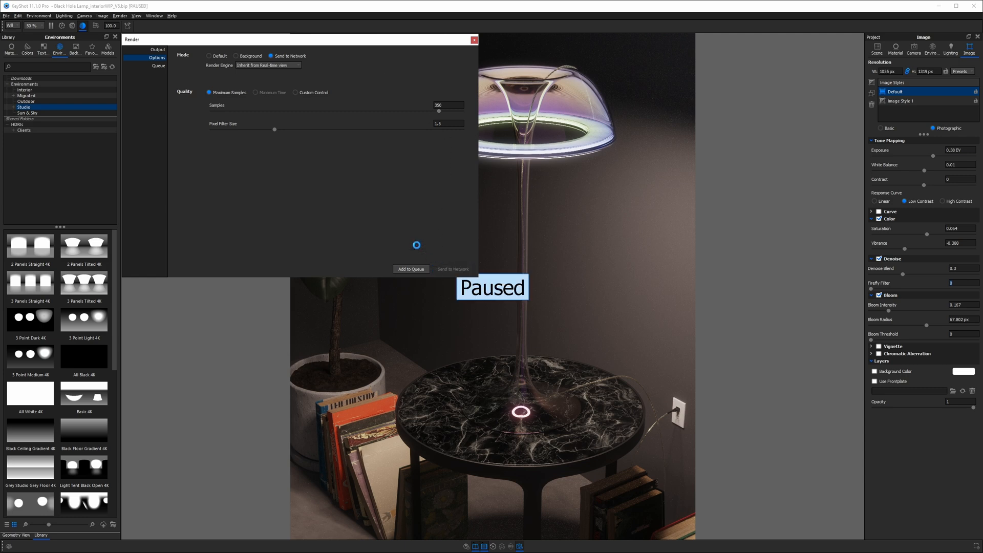
Send the lamp render job to the network and acknowledge it joined the queue.
{"action": "left_click", "coordinate": [410, 269]}
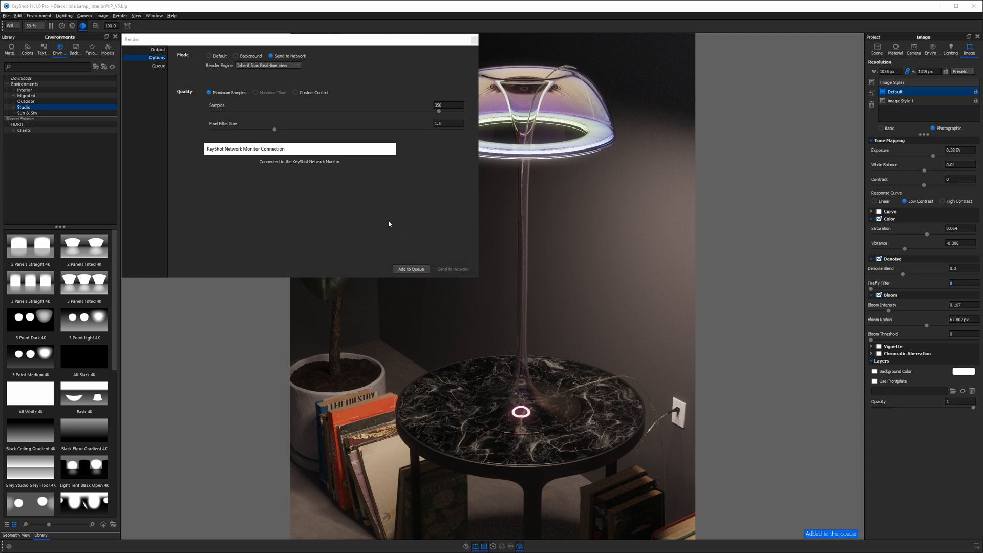
{"action": "left_click", "coordinate": [453, 270]}
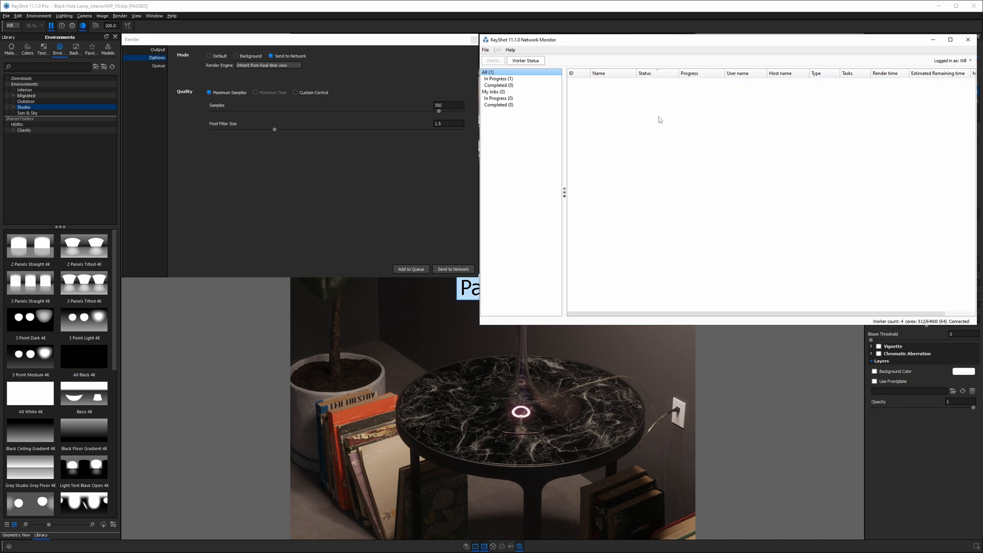
Bring the Network Monitor forward to watch job 72 move from Sending to Processing.
{"action": "left_click", "coordinate": [452, 269]}
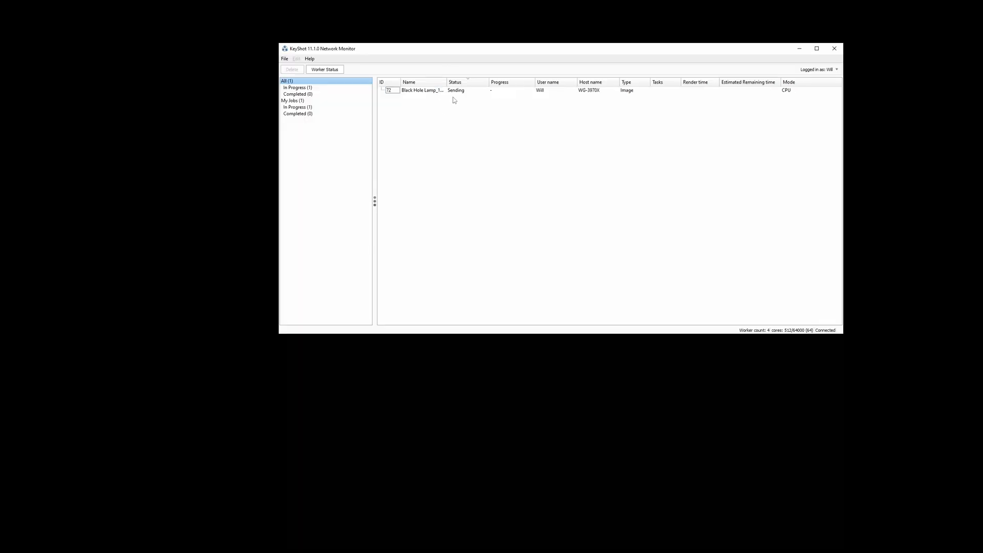
{"action": "mouse_move", "coordinate": [468, 140]}
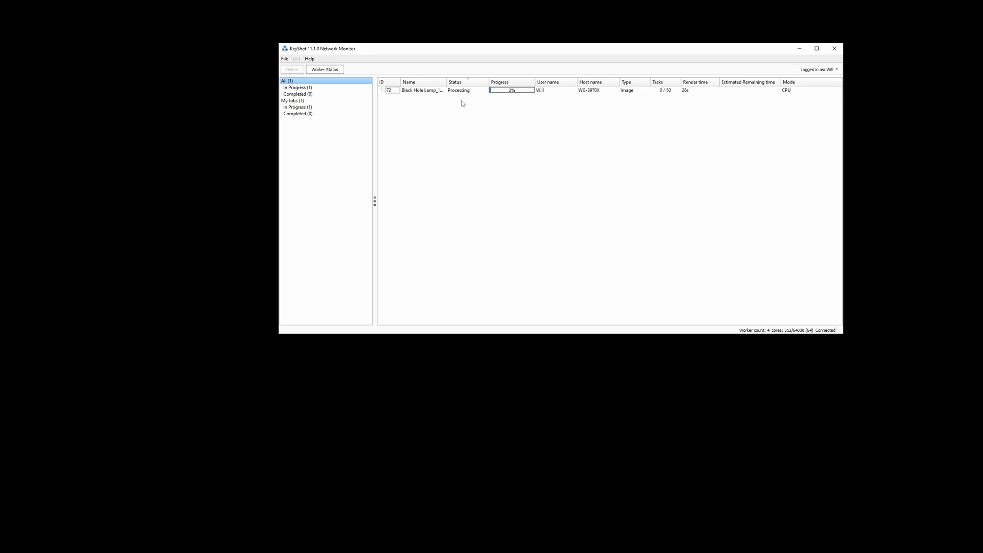
{"action": "mouse_move", "coordinate": [465, 114]}
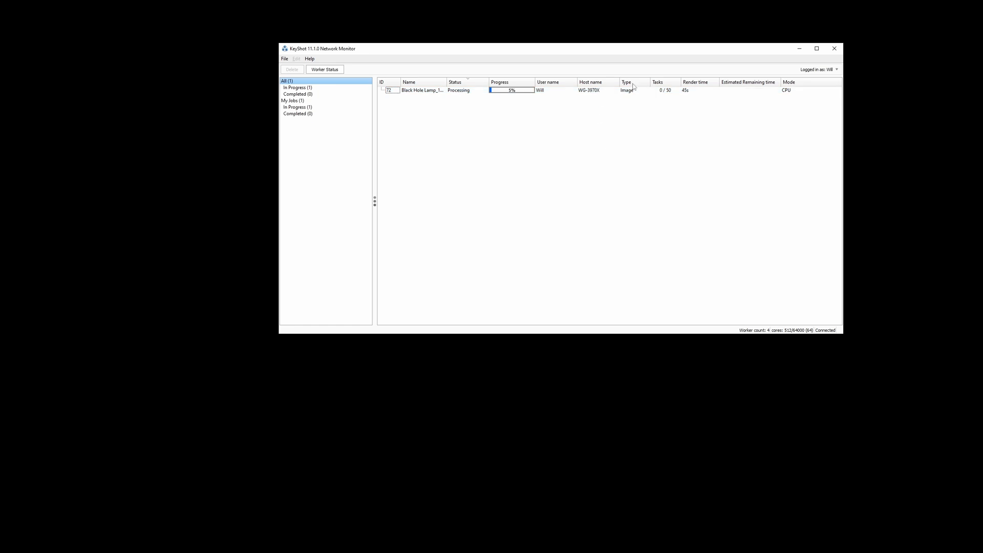
{"action": "mouse_move", "coordinate": [625, 127]}
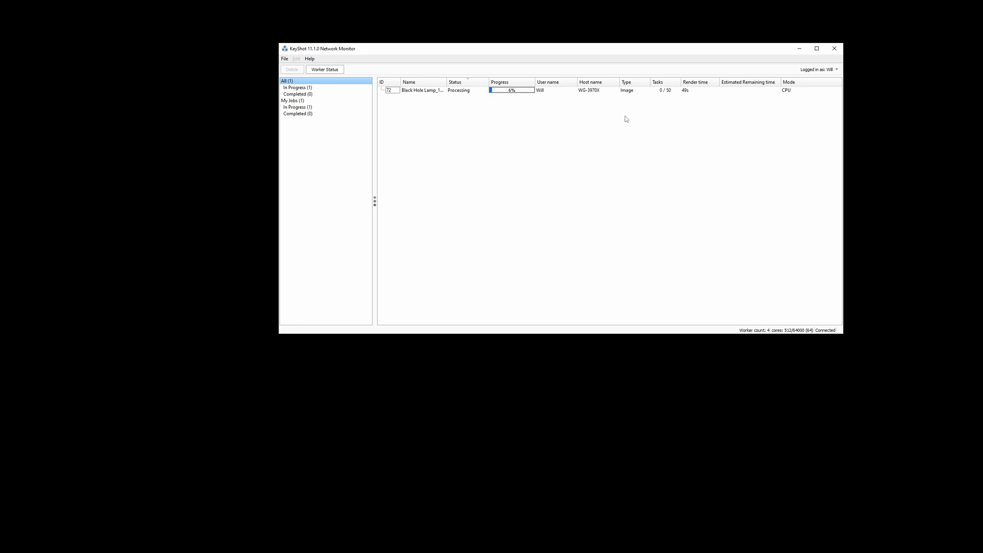
{"action": "mouse_move", "coordinate": [654, 116]}
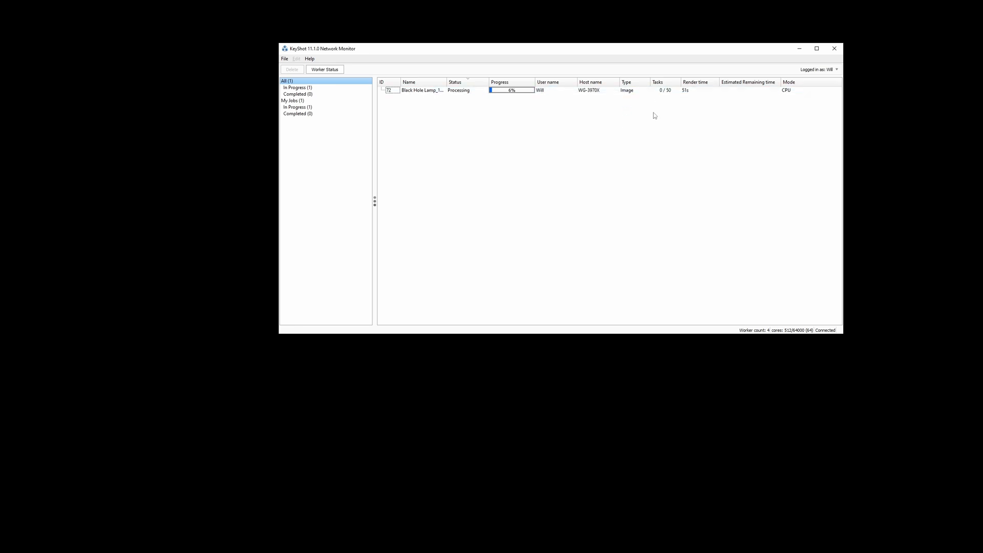
{"action": "mouse_move", "coordinate": [654, 132]}
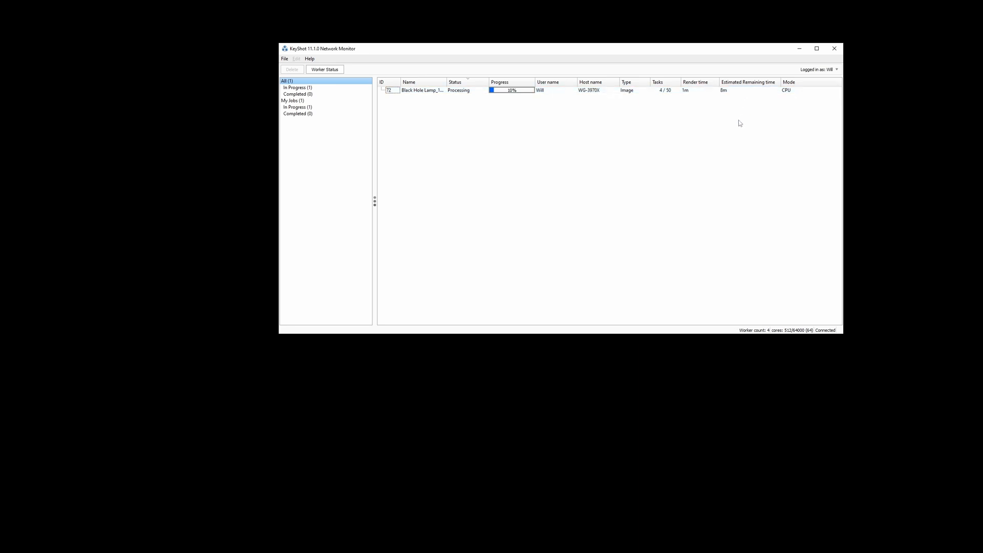
{"action": "mouse_move", "coordinate": [785, 108]}
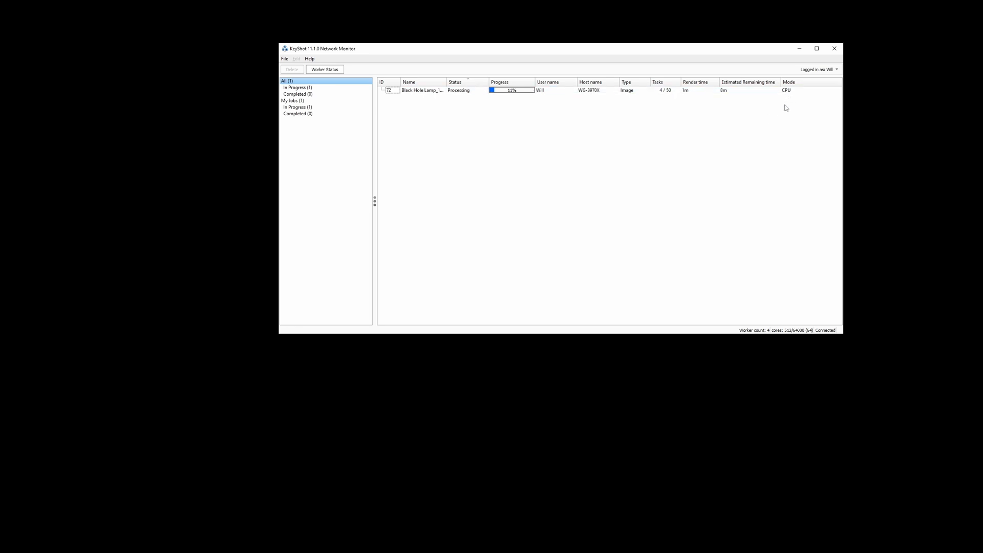
{"action": "mouse_move", "coordinate": [762, 336]}
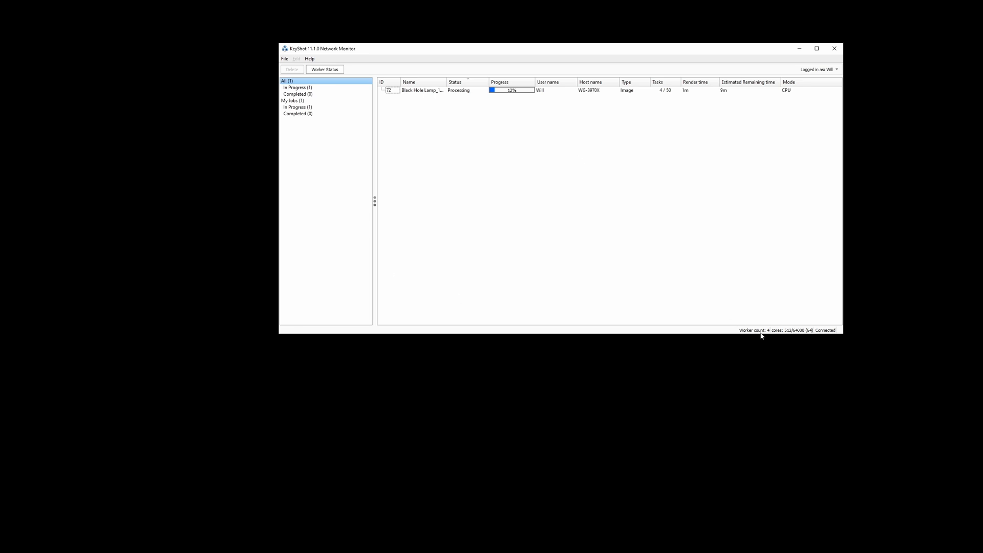
{"action": "mouse_move", "coordinate": [764, 336]}
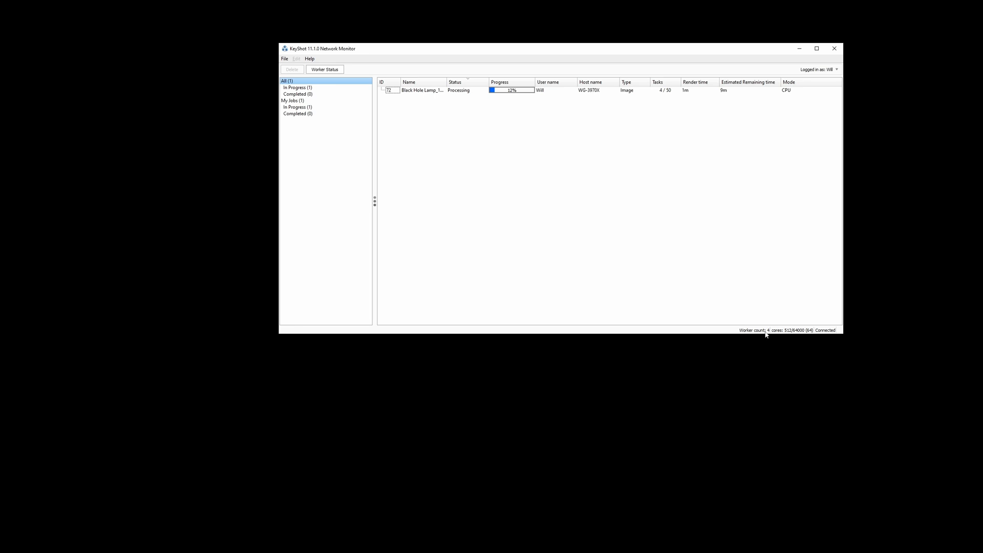
{"action": "mouse_move", "coordinate": [788, 336]}
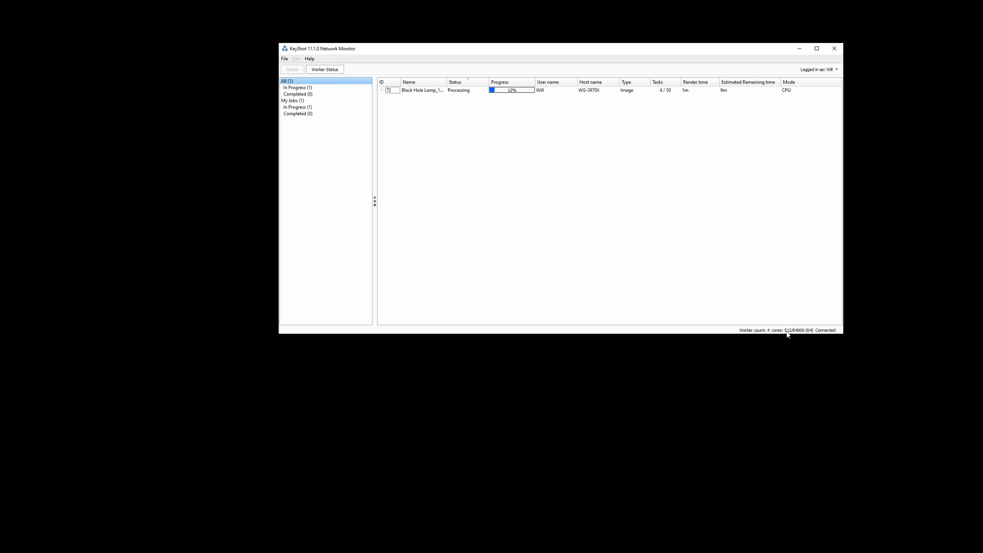
{"action": "mouse_move", "coordinate": [656, 246]}
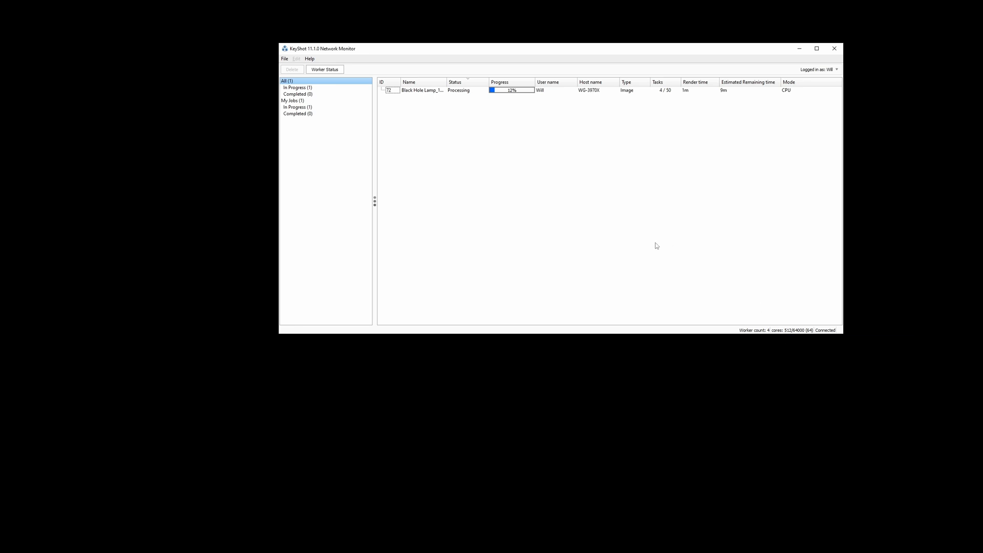
{"action": "mouse_move", "coordinate": [487, 177]}
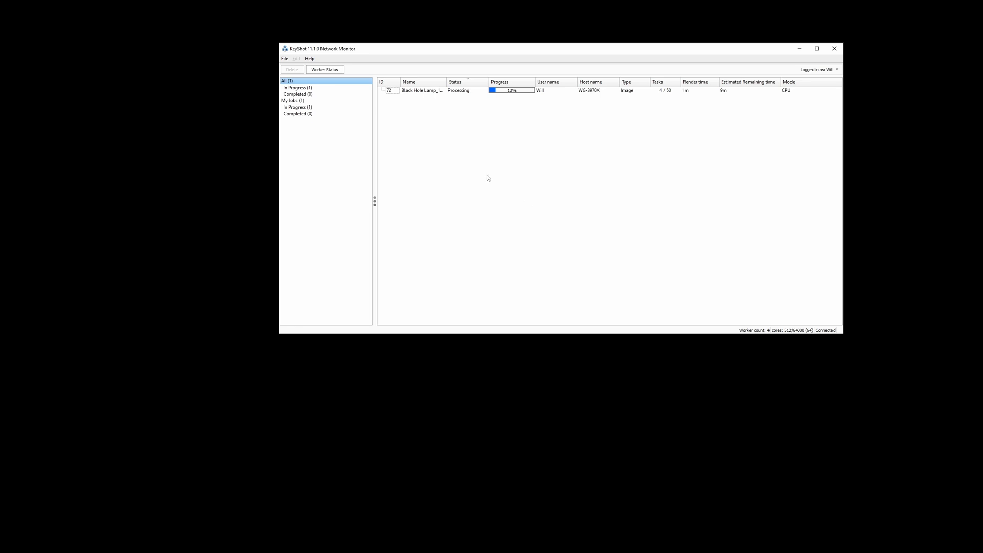
Show the Worker Status panel listing the farm workers rendering the lamp job and their task progress.
{"action": "left_click", "coordinate": [325, 69]}
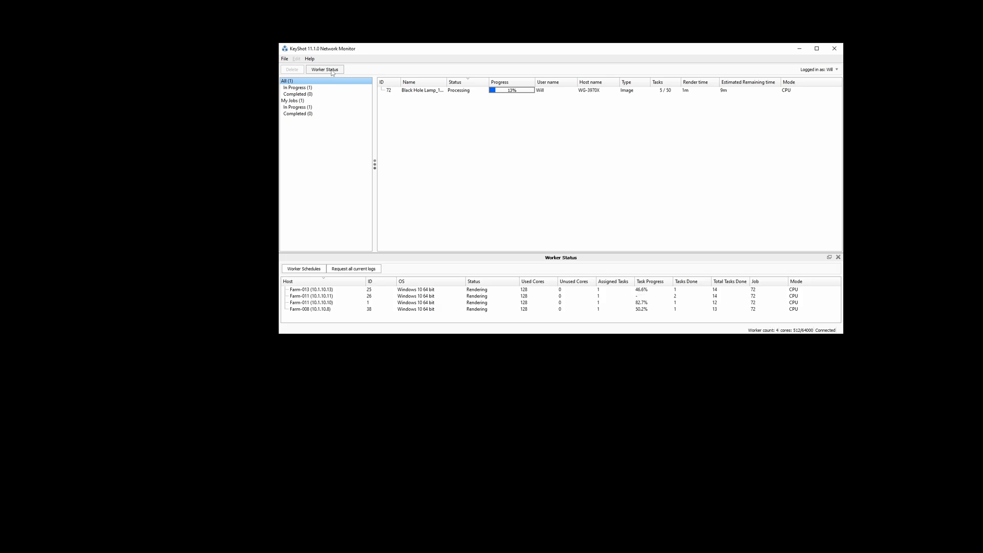
{"action": "left_click", "coordinate": [312, 302]}
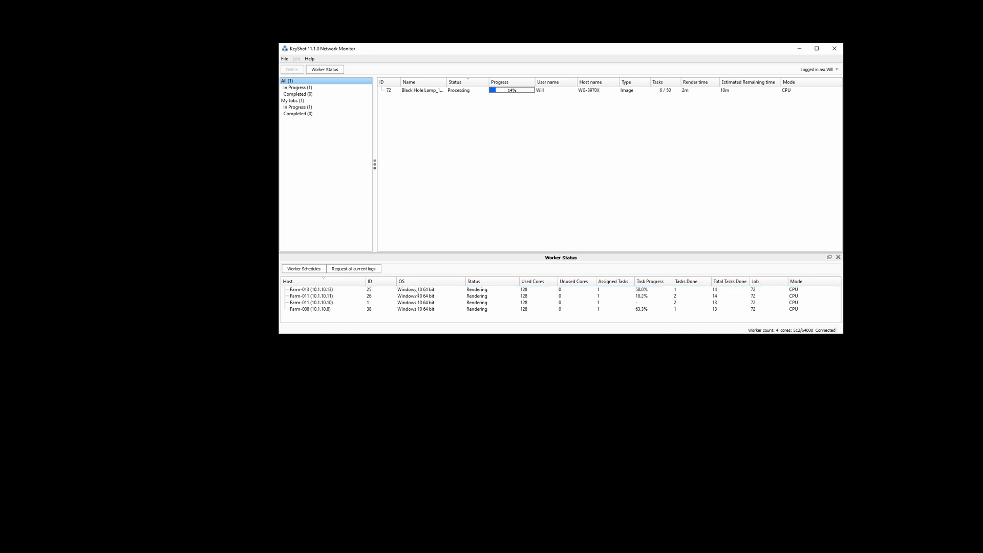
{"action": "left_click", "coordinate": [495, 308]}
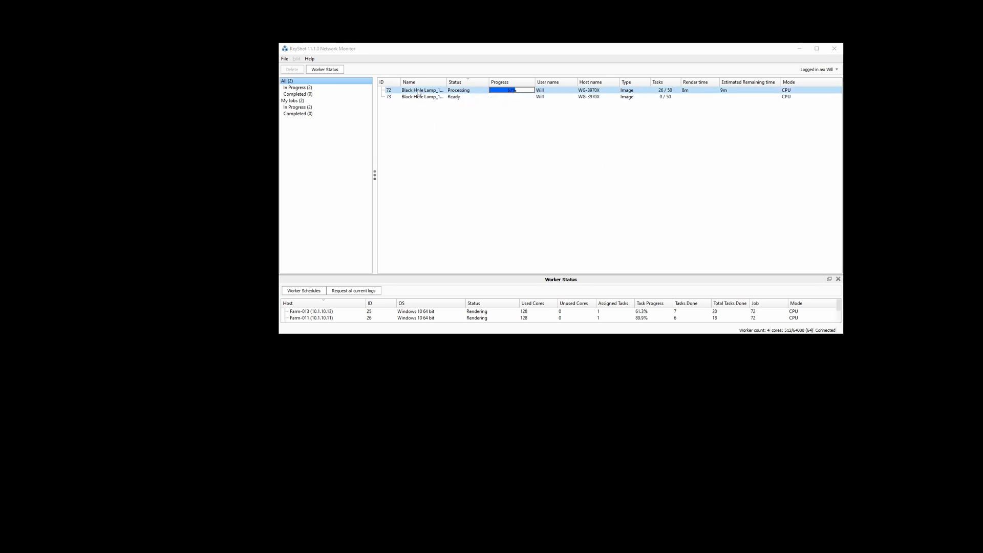
View the running 350-sample job's details, then the waiting job's: 2048×2560 at 700 samples.
{"action": "left_click", "coordinate": [422, 90]}
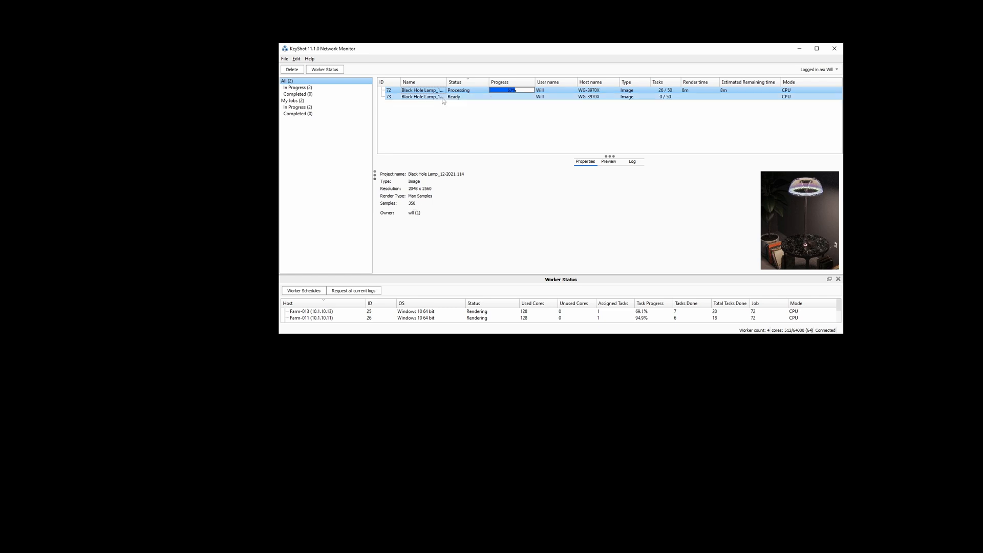
{"action": "left_click", "coordinate": [423, 96]}
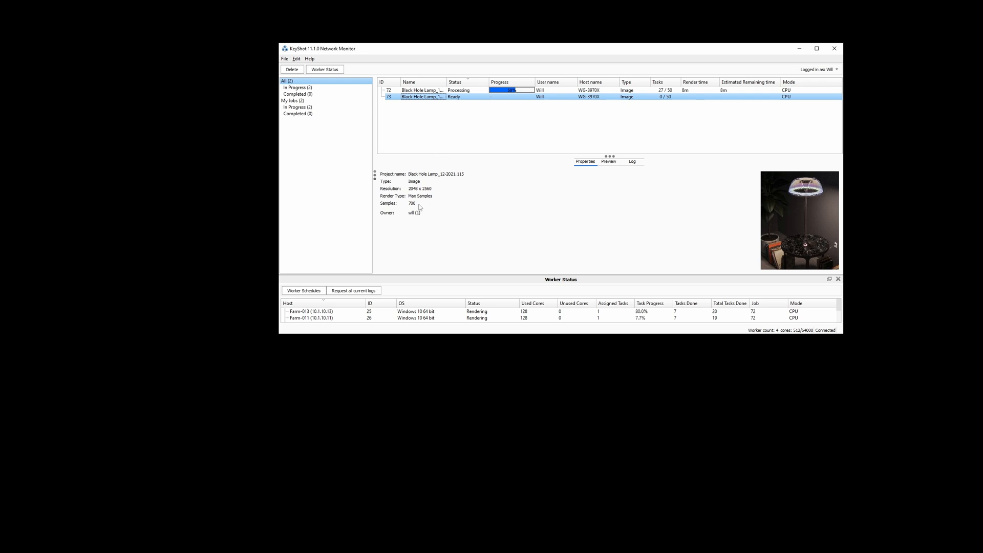
{"action": "mouse_move", "coordinate": [454, 114]}
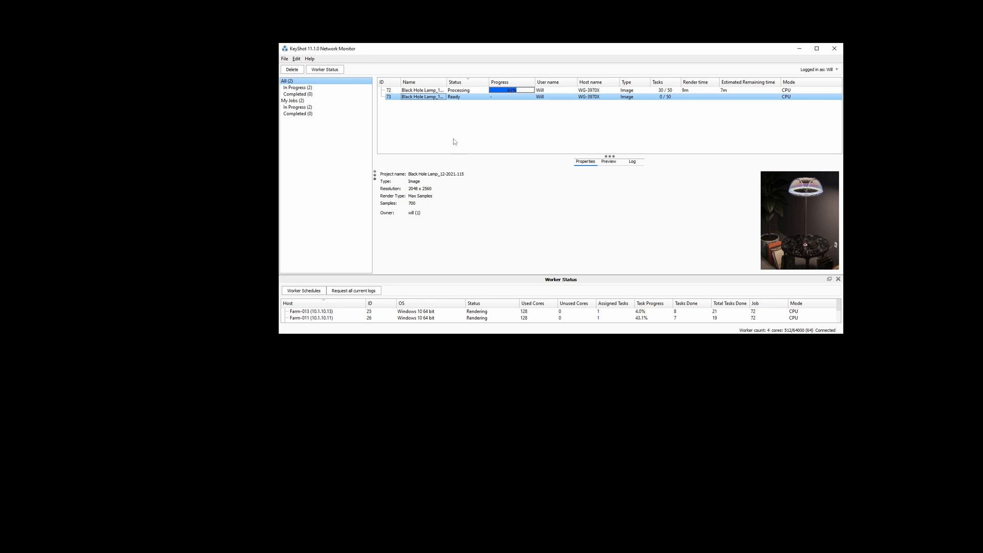
{"action": "right_click", "coordinate": [421, 90]}
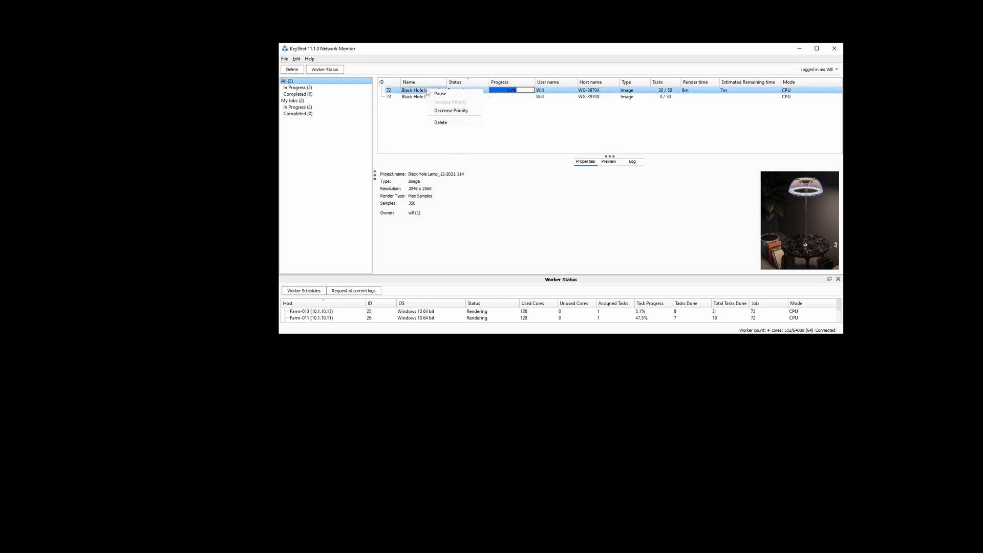
{"action": "mouse_move", "coordinate": [441, 94]}
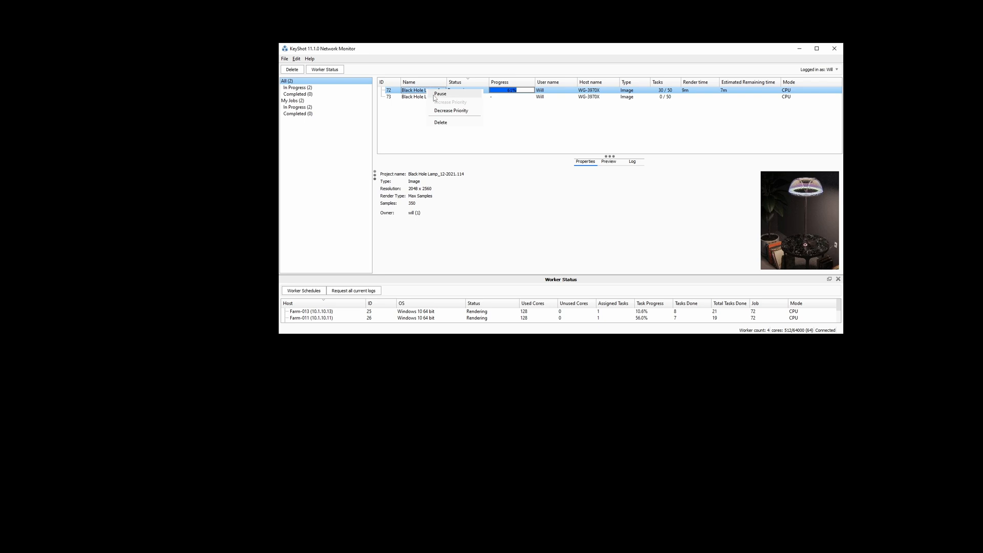
{"action": "mouse_move", "coordinate": [450, 111]}
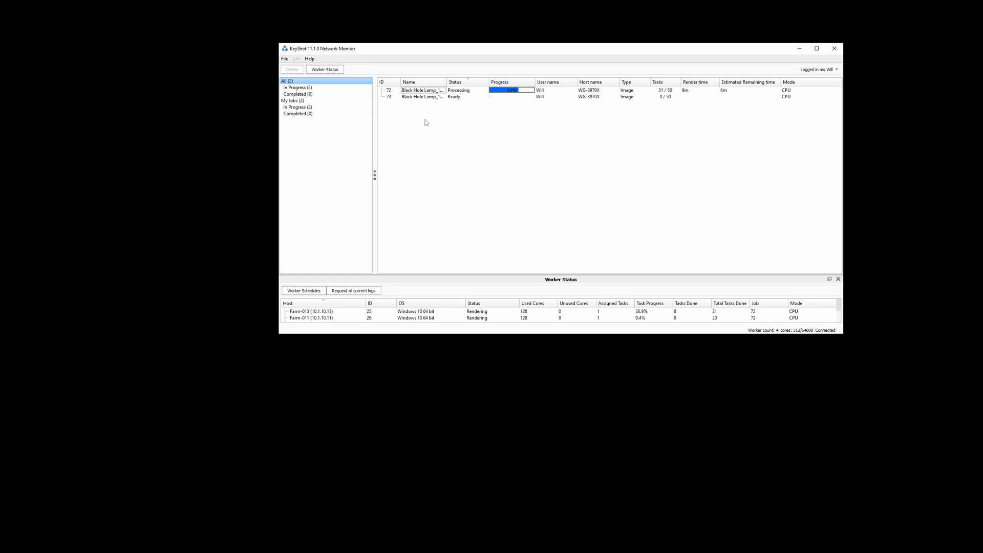
Filter to My Jobs and select the completed 700-sample lamp render to expose its Download link.
{"action": "left_click", "coordinate": [292, 100]}
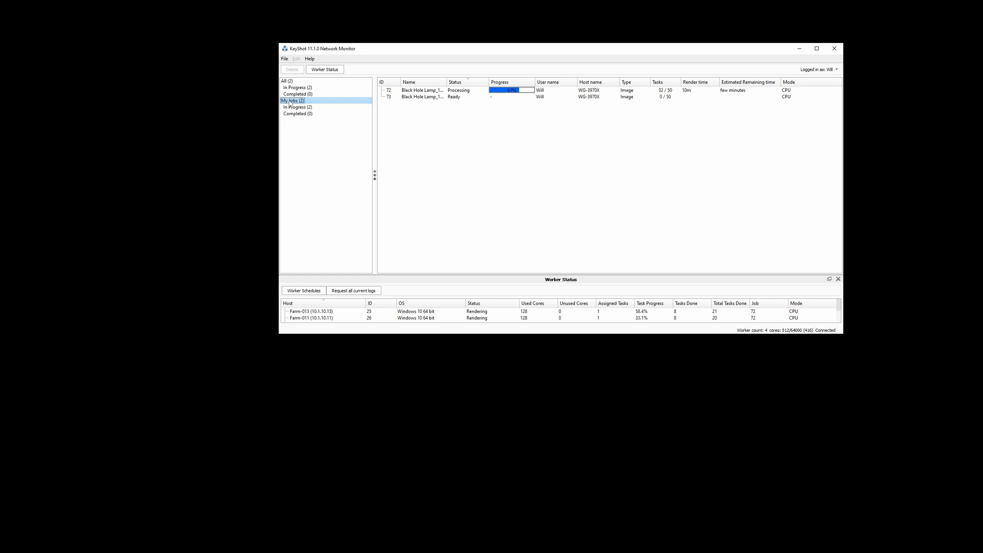
{"action": "left_click", "coordinate": [297, 87]}
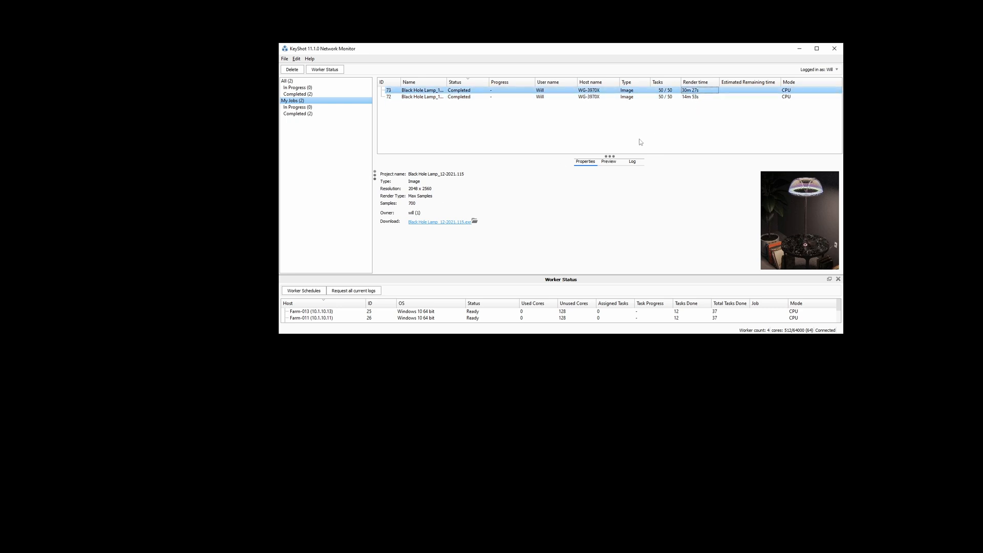
{"action": "mouse_move", "coordinate": [553, 132]}
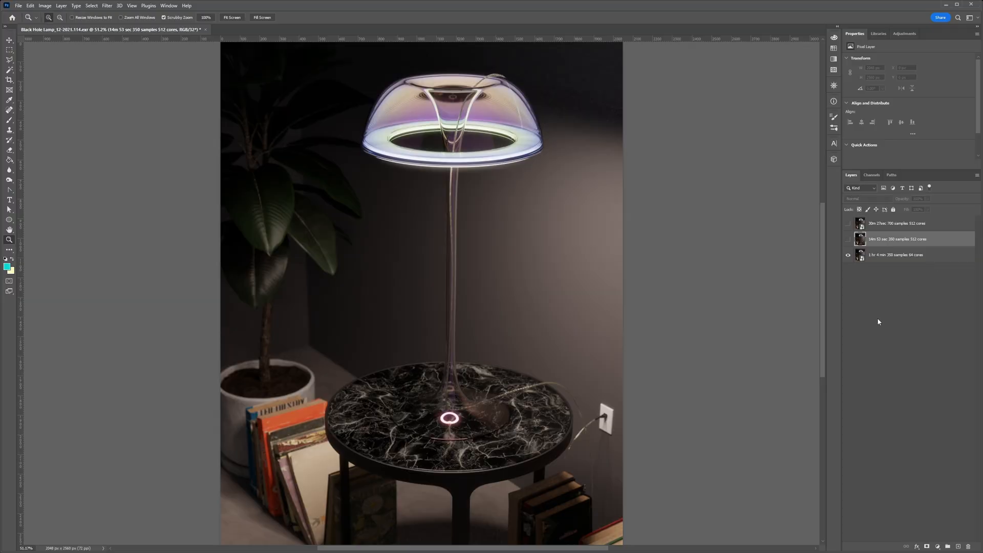
{"action": "mouse_move", "coordinate": [893, 262]}
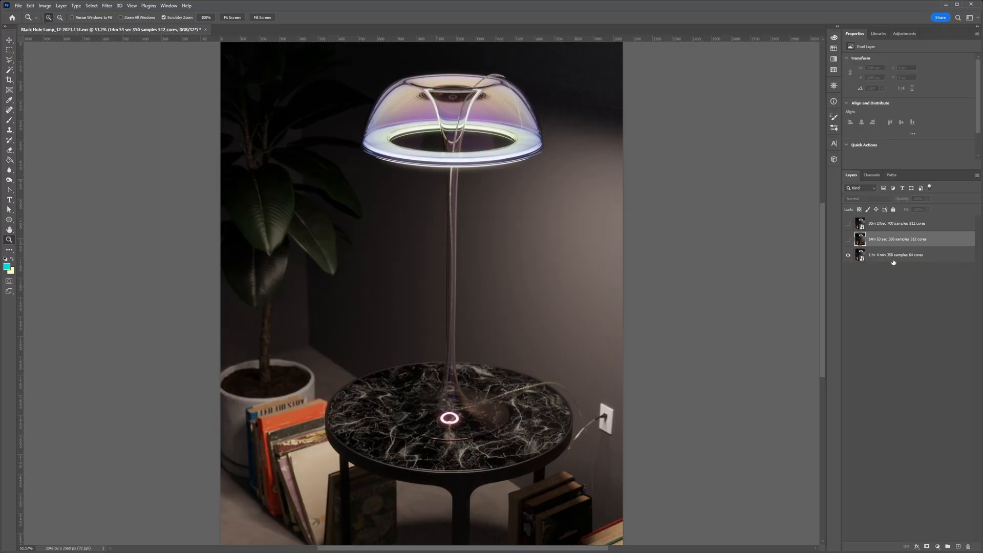
{"action": "mouse_move", "coordinate": [708, 249]}
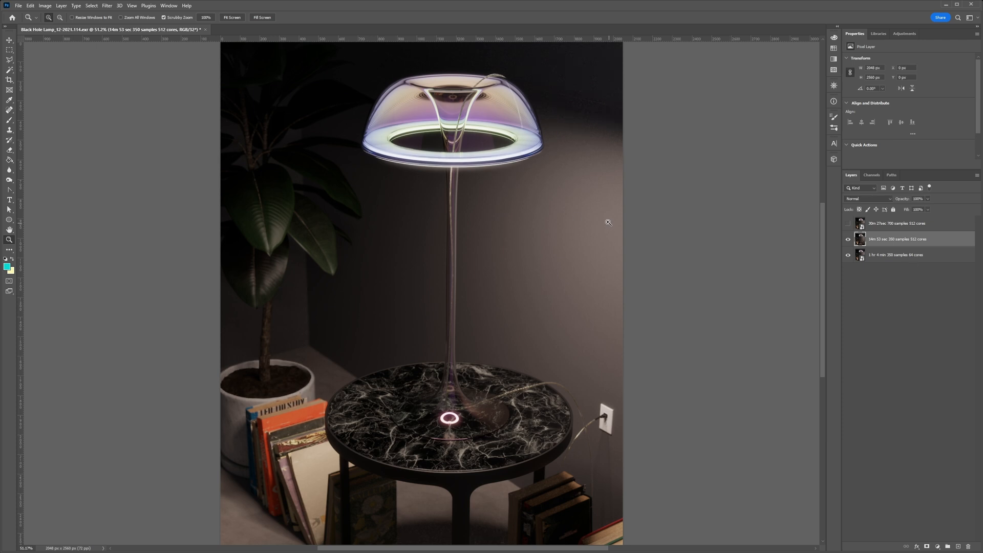
Turn on the 350-sample layer and the top 700-sample layer so all three renders show.
{"action": "left_click", "coordinate": [848, 239]}
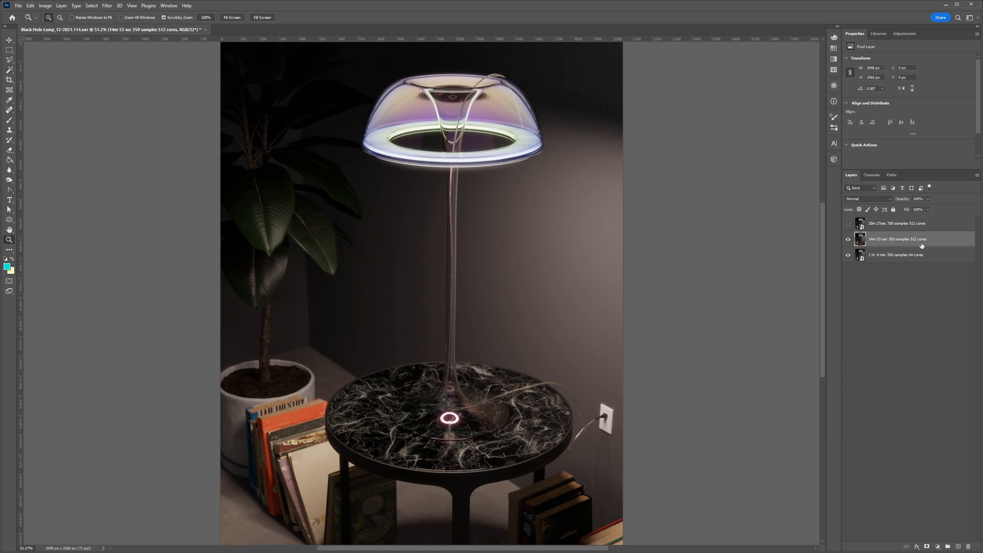
{"action": "mouse_move", "coordinate": [920, 246]}
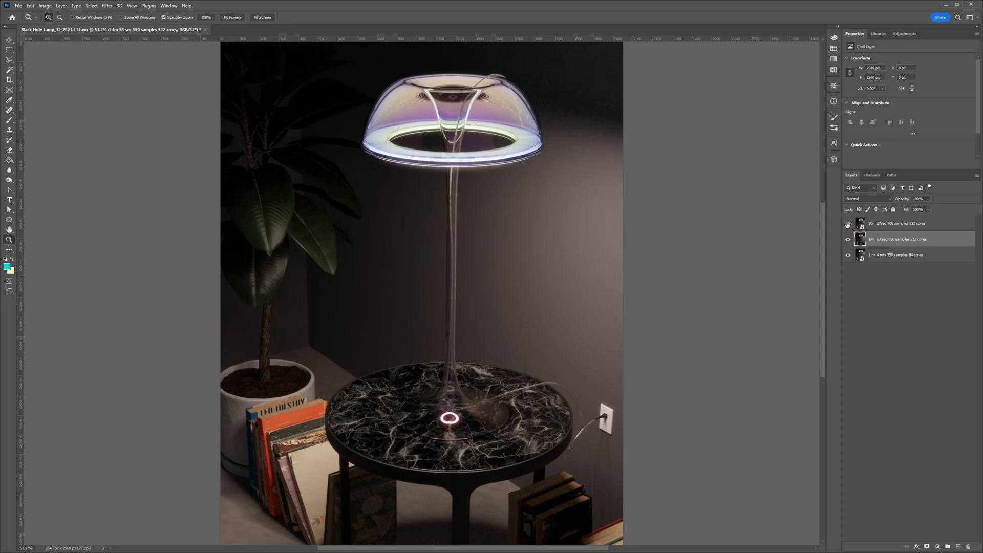
{"action": "left_click", "coordinate": [848, 224]}
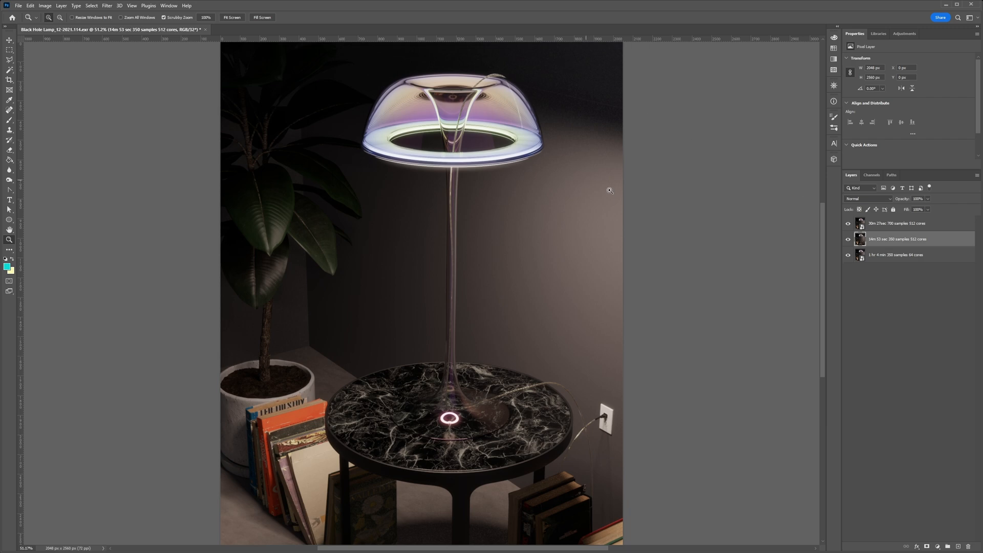
{"action": "mouse_move", "coordinate": [700, 280]}
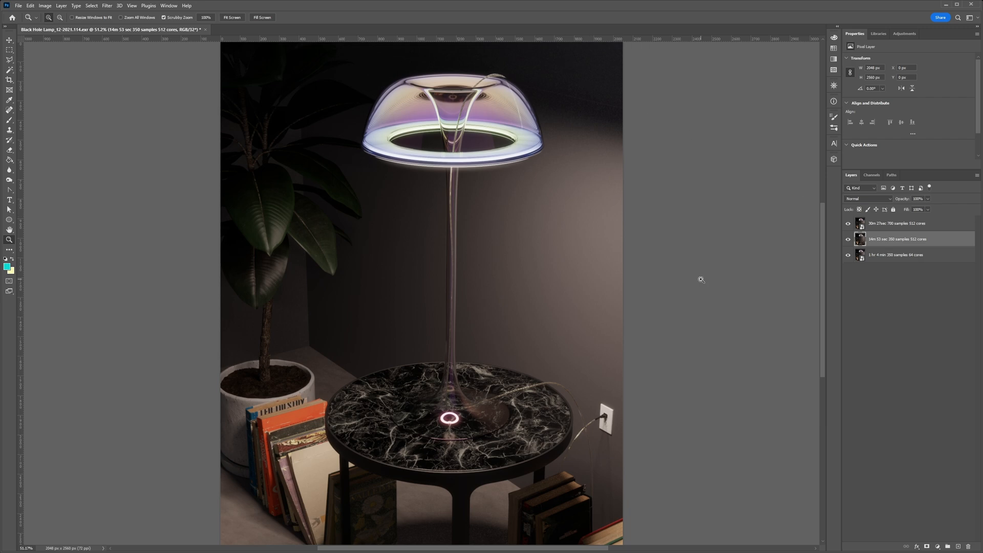
{"action": "mouse_move", "coordinate": [574, 62]}
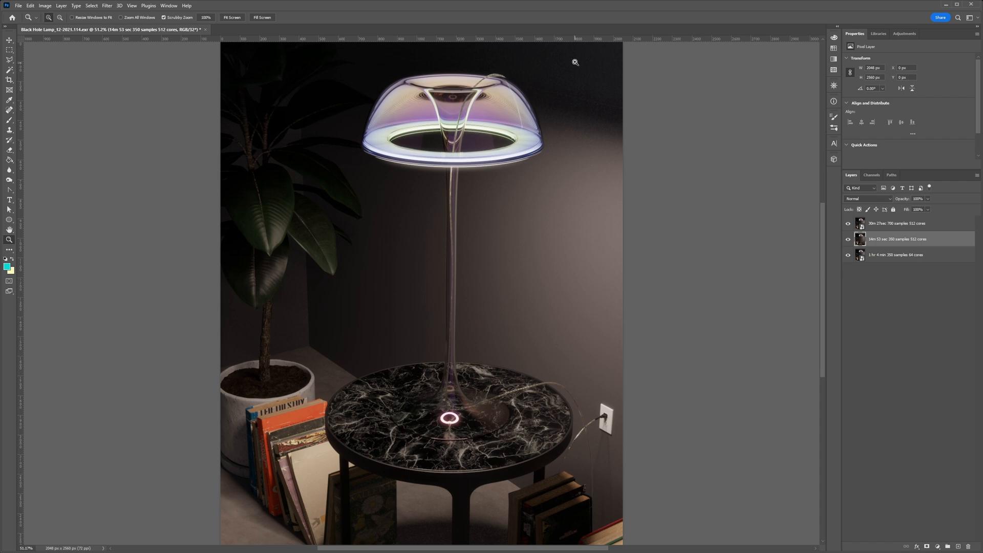